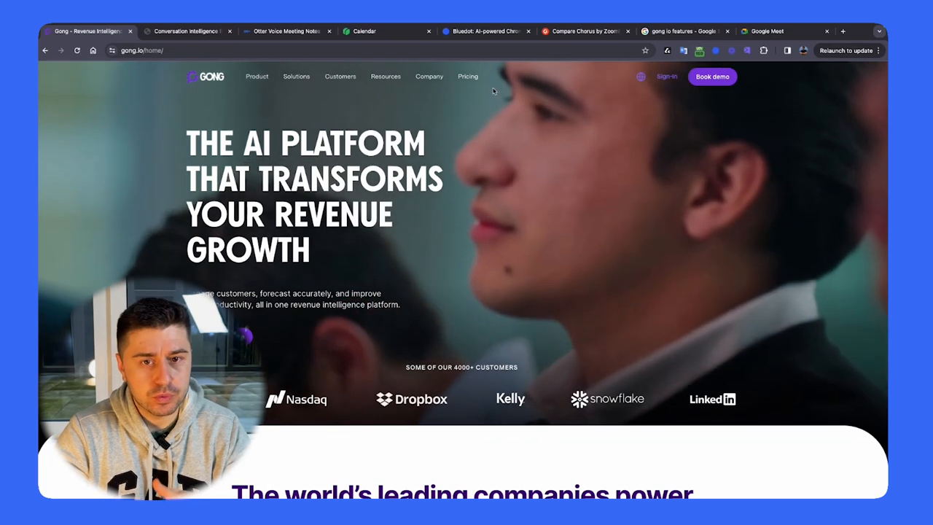
View Gong's pricing page with its team-size quote questionnaire
left_click(468, 76)
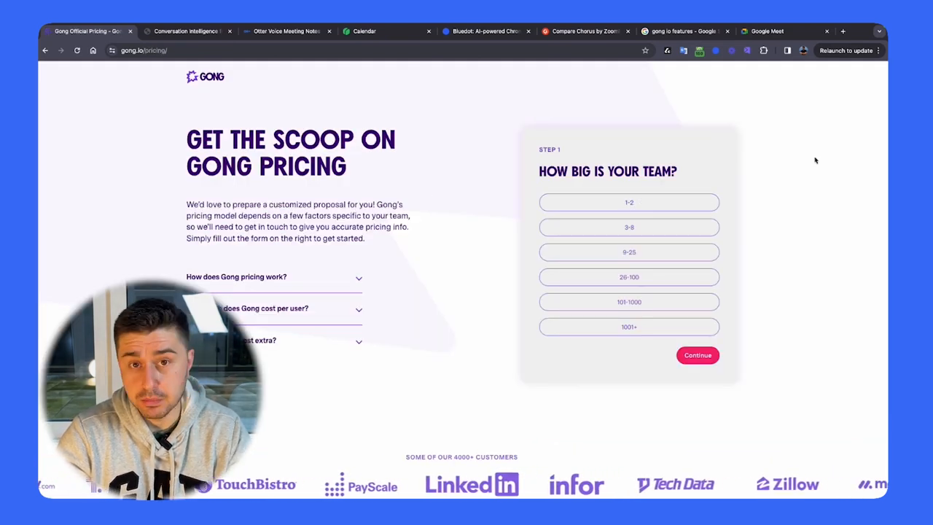
left_click(205, 76)
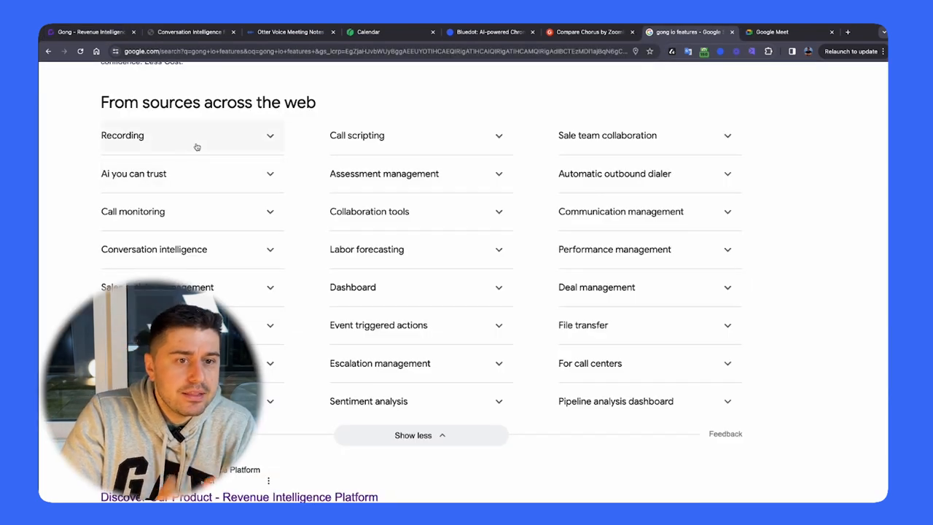
mouse_move(310, 134)
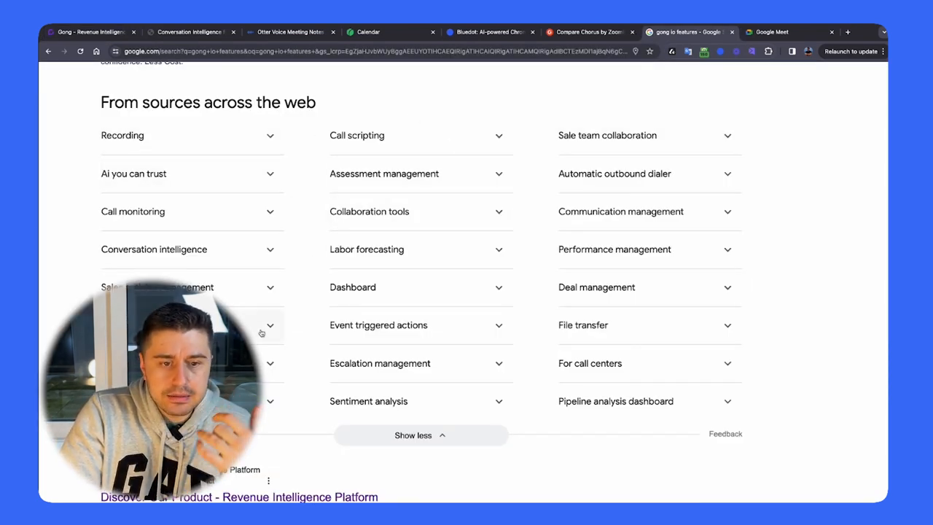
mouse_move(463, 234)
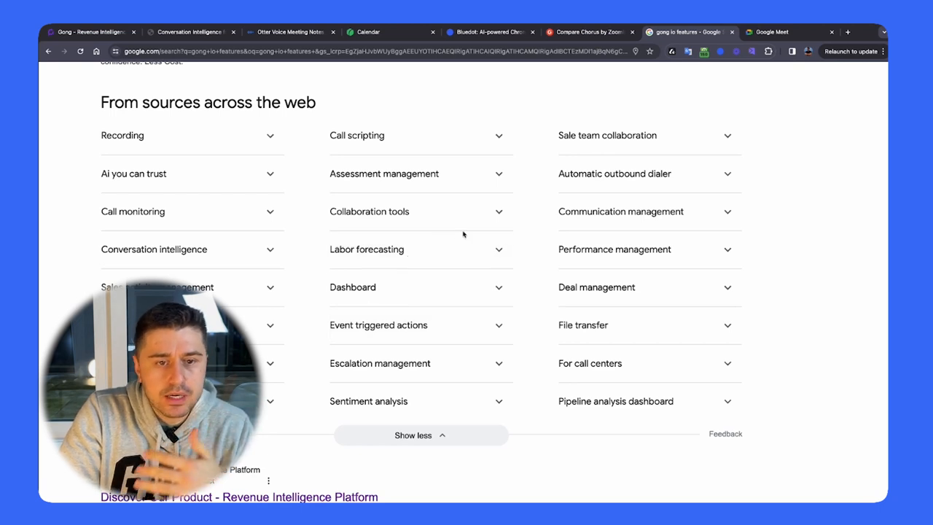
mouse_move(631, 328)
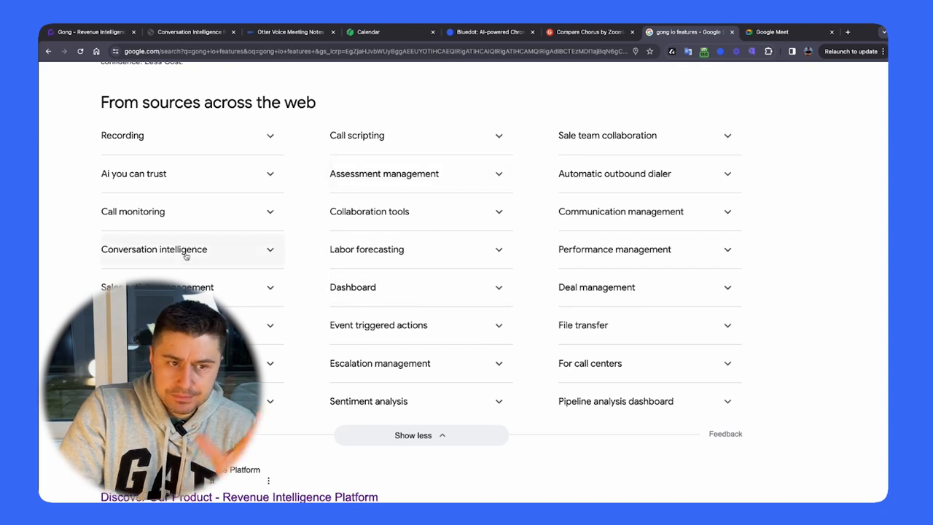
left_click(192, 248)
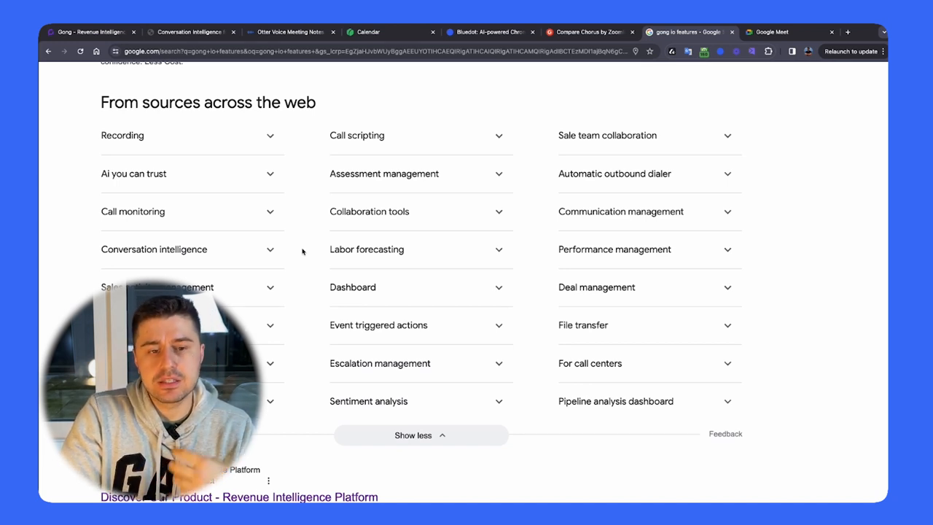
mouse_move(221, 187)
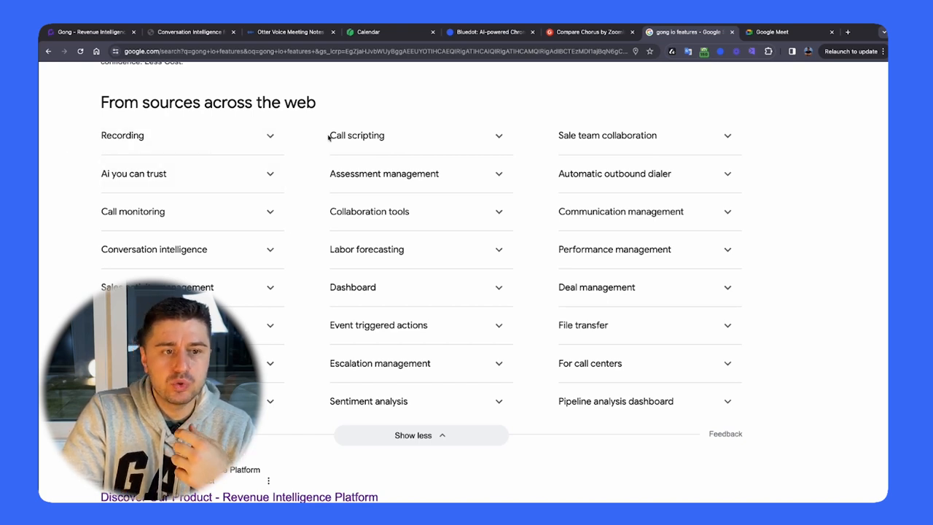
mouse_move(359, 154)
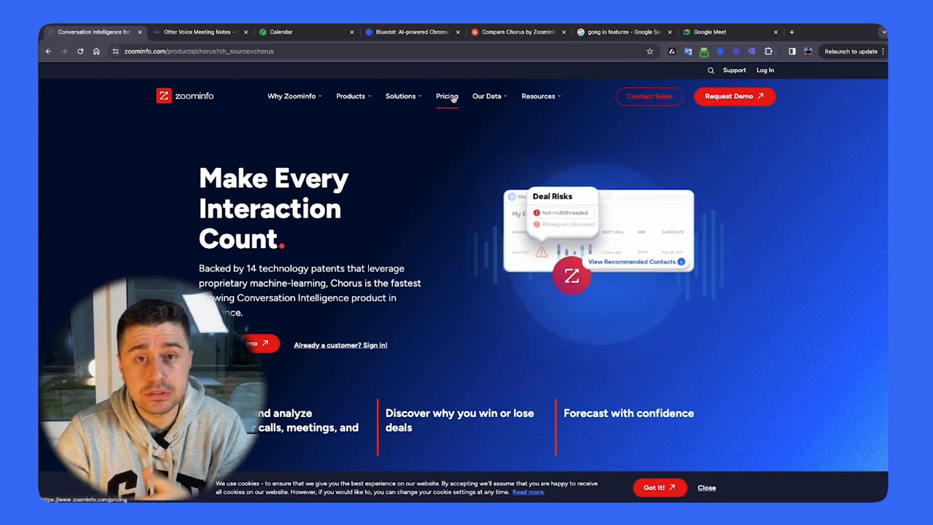
Scroll through the Chorus product features and open the G2 Chorus vs Gong comparison
scroll("down", 3)
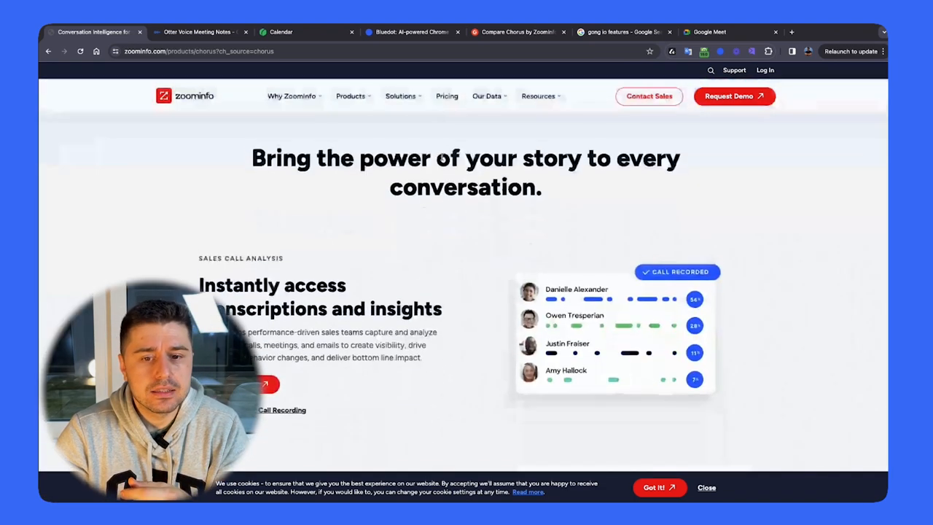
scroll("down", 3)
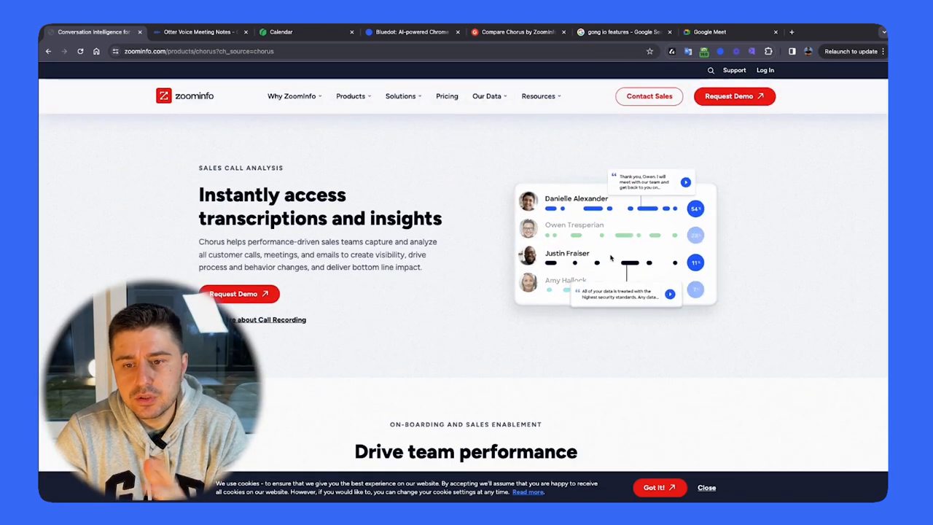
scroll("down", 3)
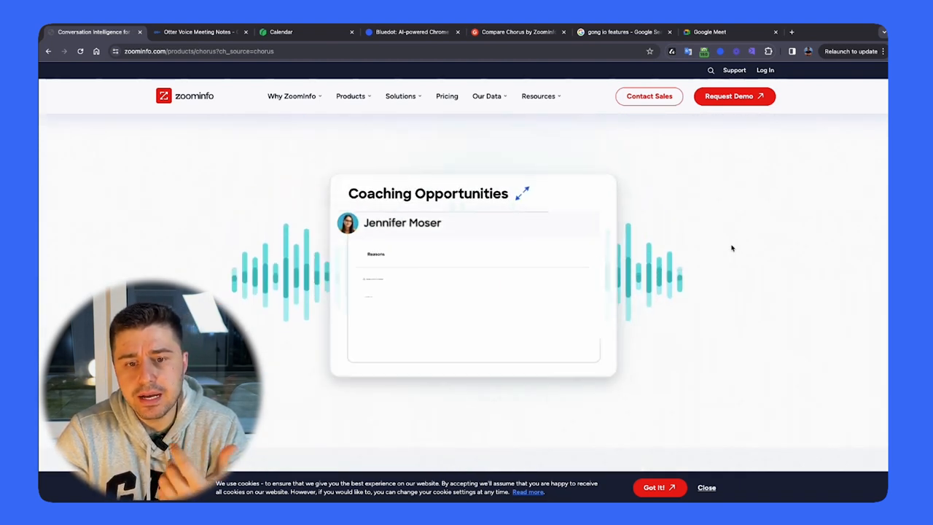
scroll("down", 3)
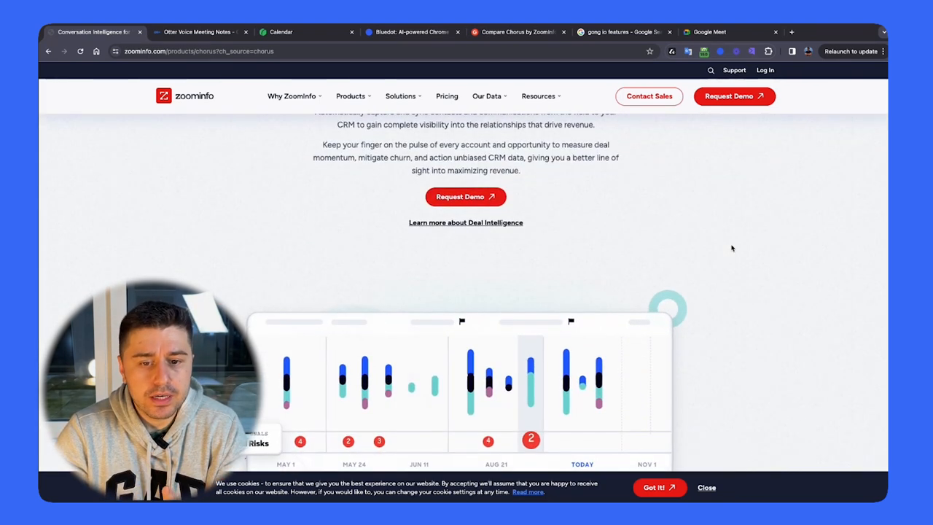
scroll("up", 3)
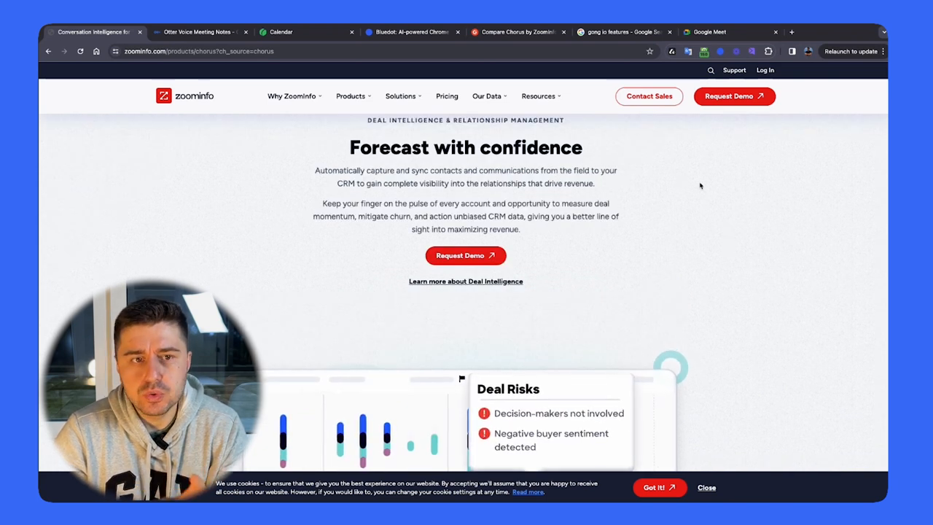
left_click(328, 32)
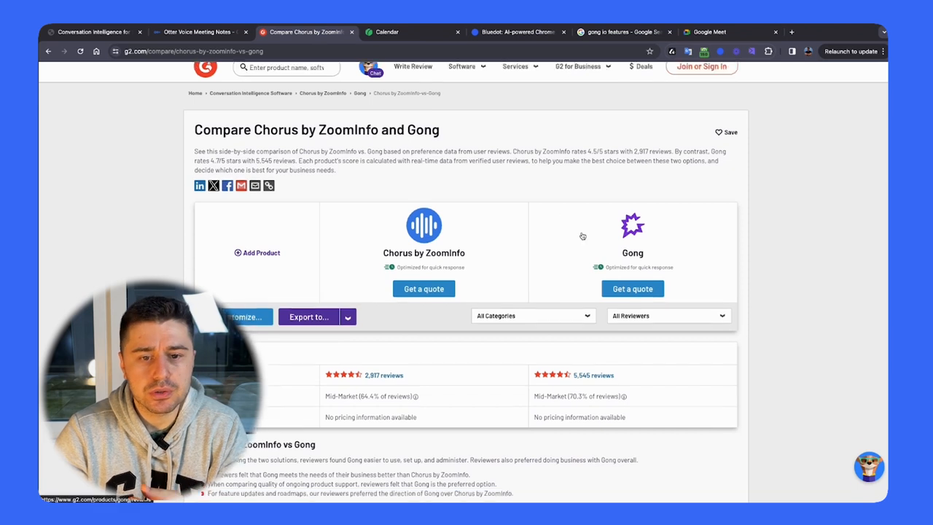
Scroll the G2 page to Chorus vs Gong At a Glance ratings and free-trial pricing
scroll("down", 3)
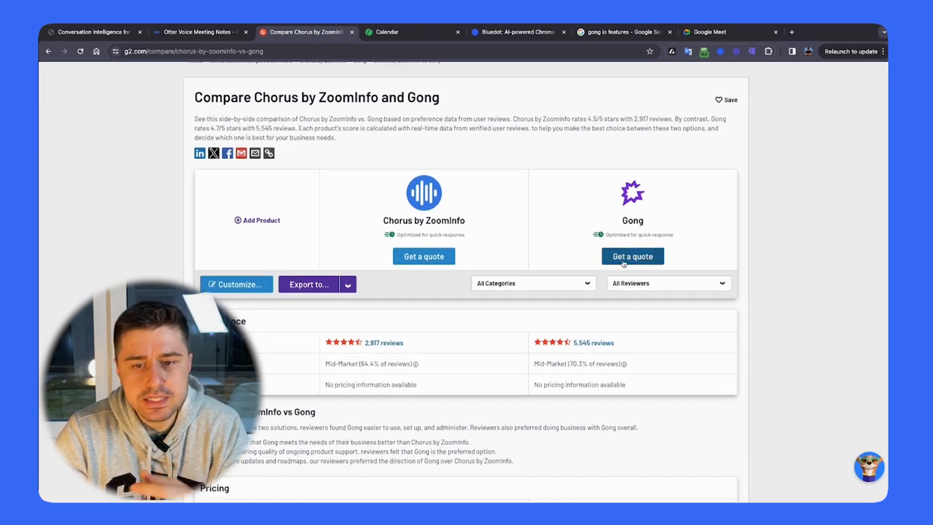
scroll("down", 3)
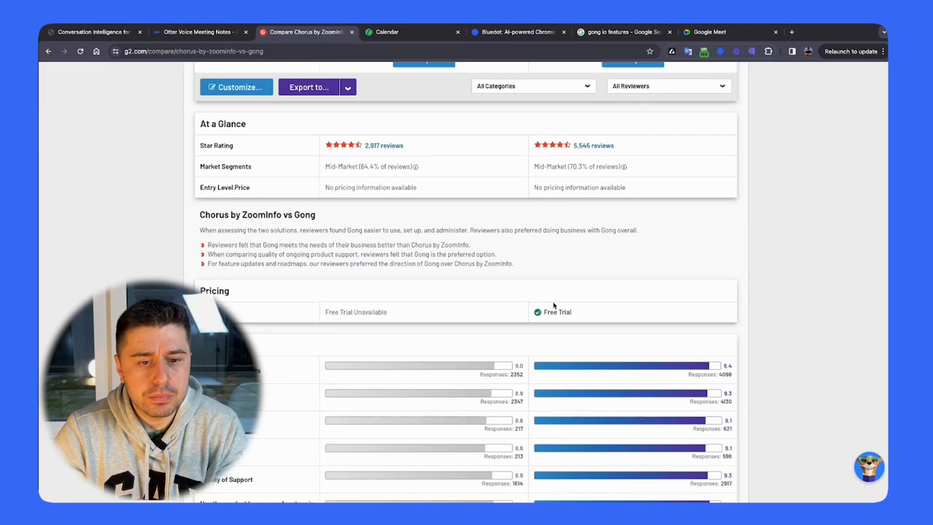
scroll("up", 3)
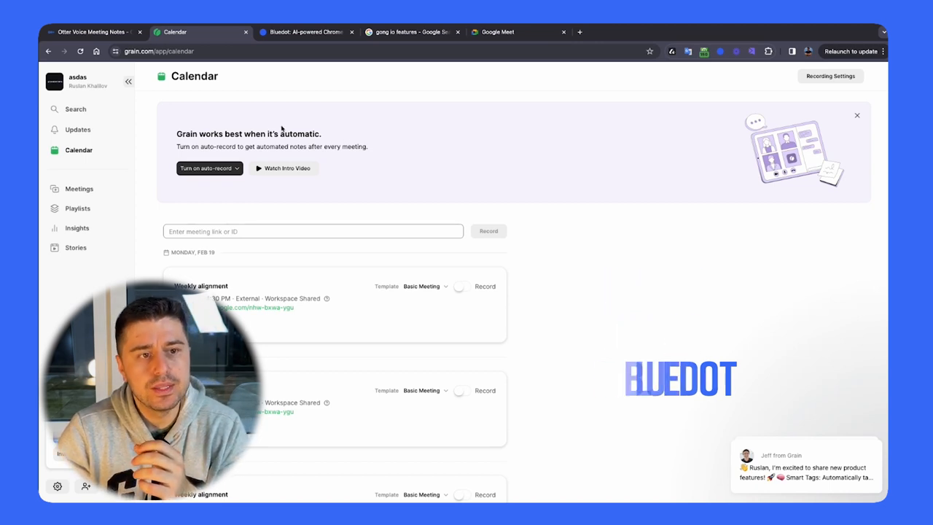
mouse_move(217, 196)
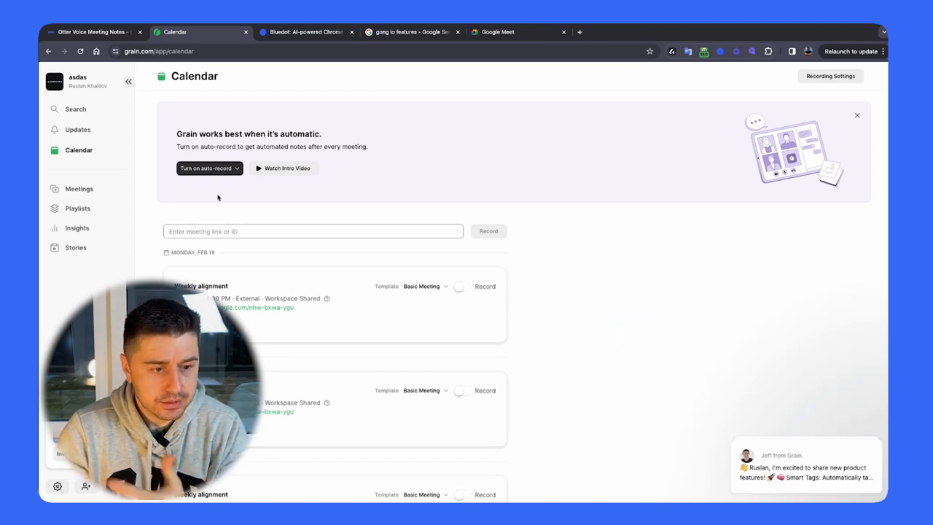
mouse_move(79, 189)
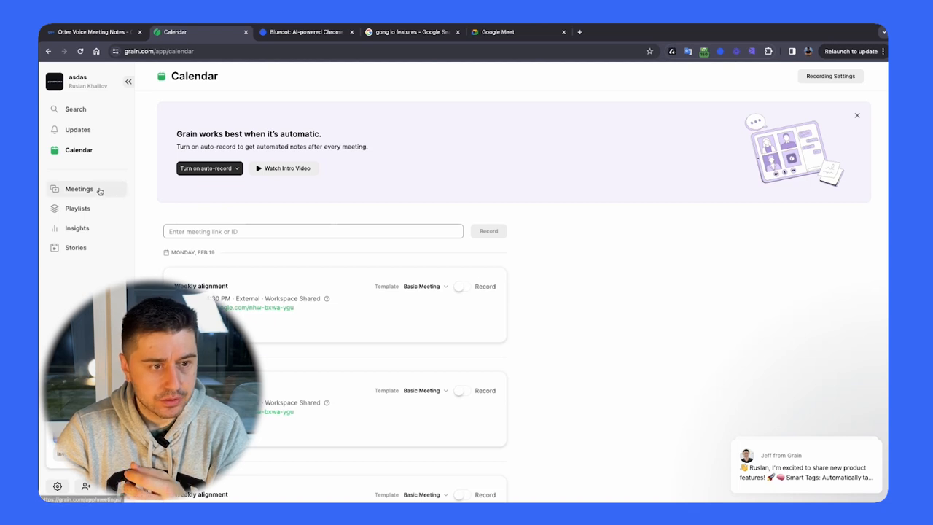
mouse_move(306, 188)
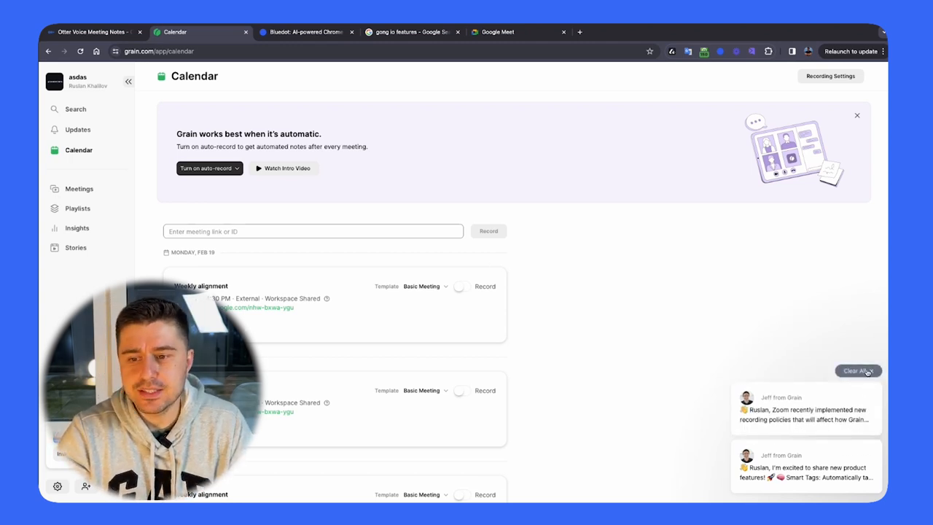
Clear all Grain notifications and open the Meetings library
left_click(858, 370)
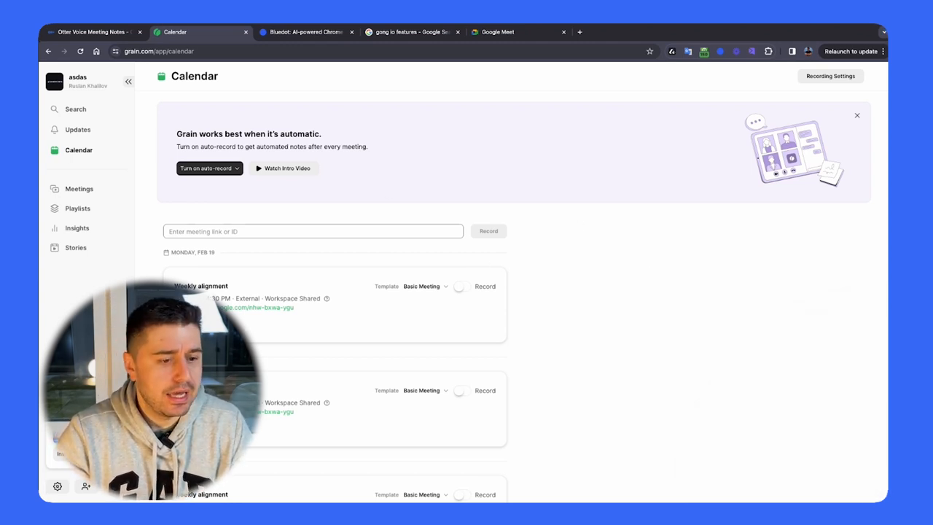
left_click(79, 189)
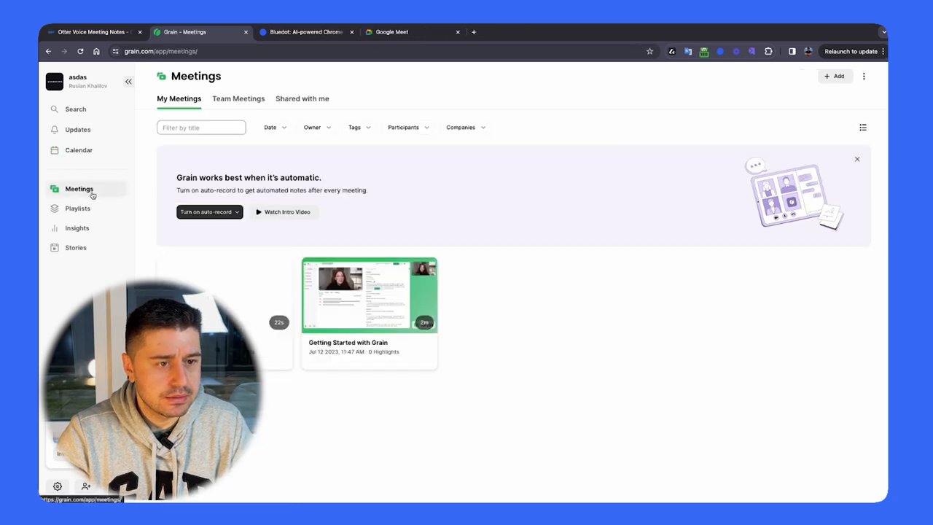
mouse_move(347, 326)
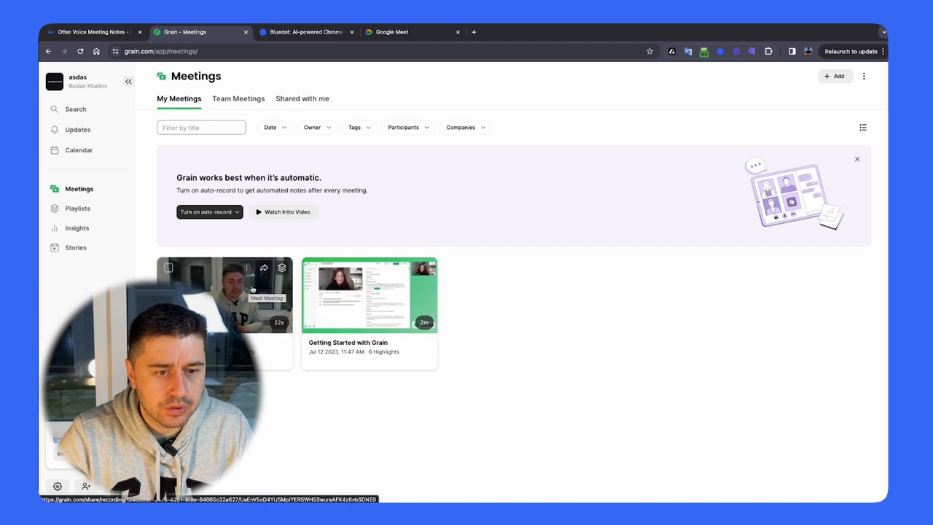
Open the 'Getting Started with Grain' recording and show its Highlights tab
left_click(369, 295)
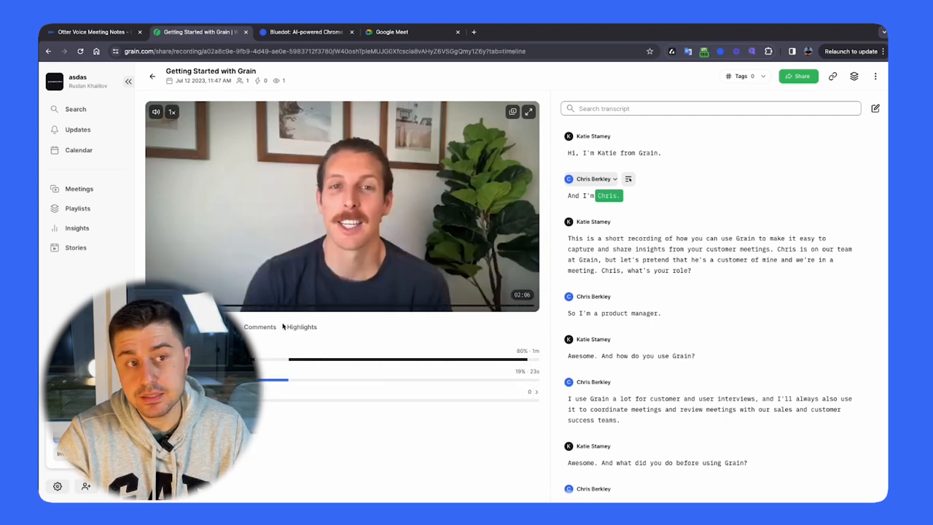
left_click(301, 326)
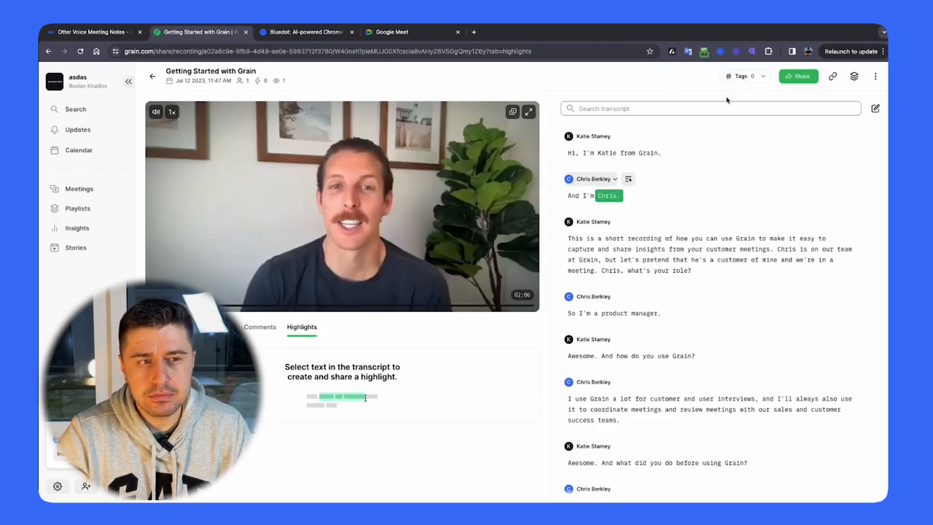
mouse_move(77, 228)
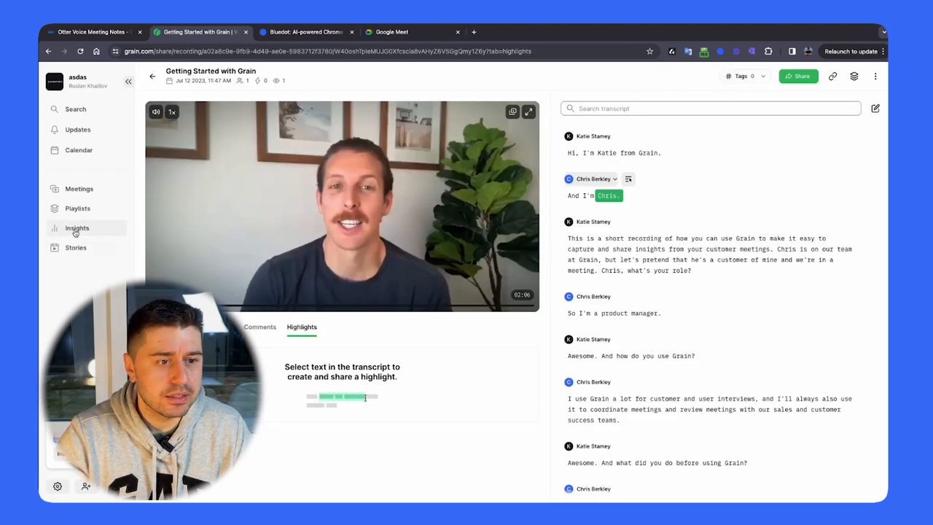
left_click(76, 248)
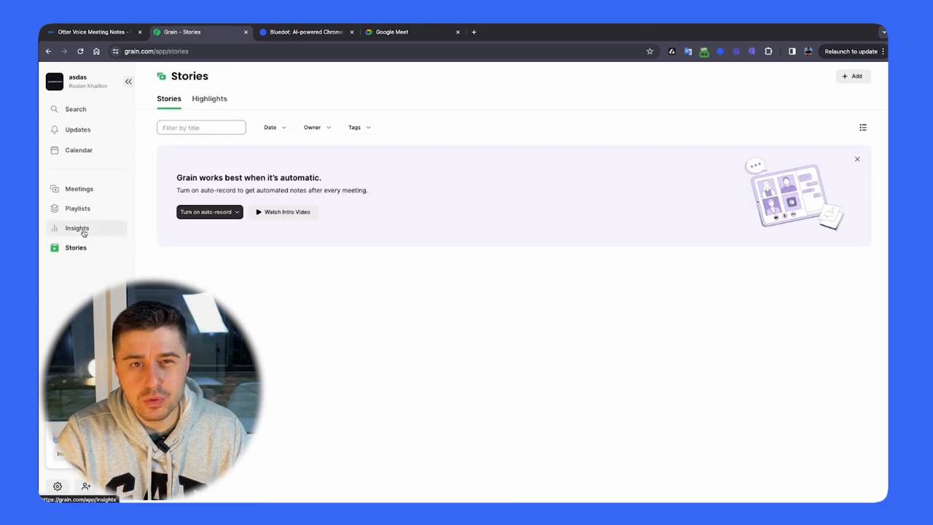
left_click(77, 227)
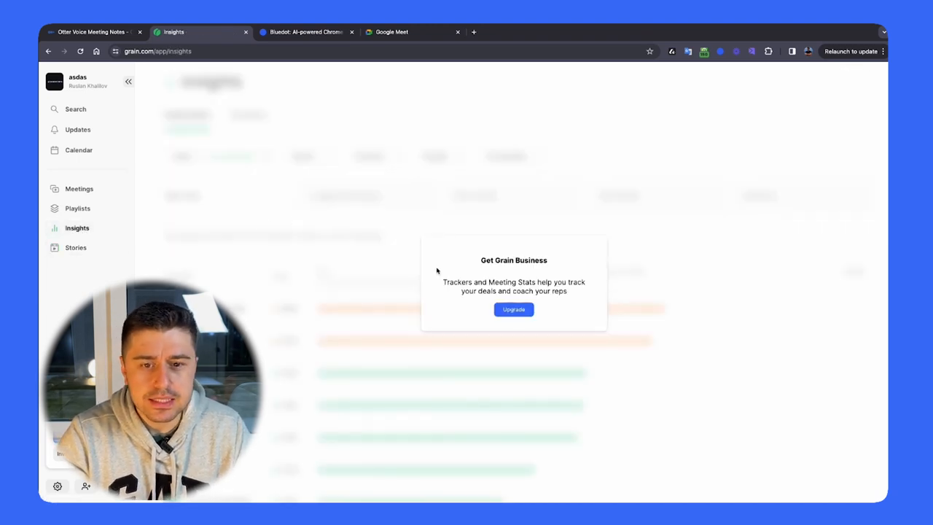
mouse_move(401, 266)
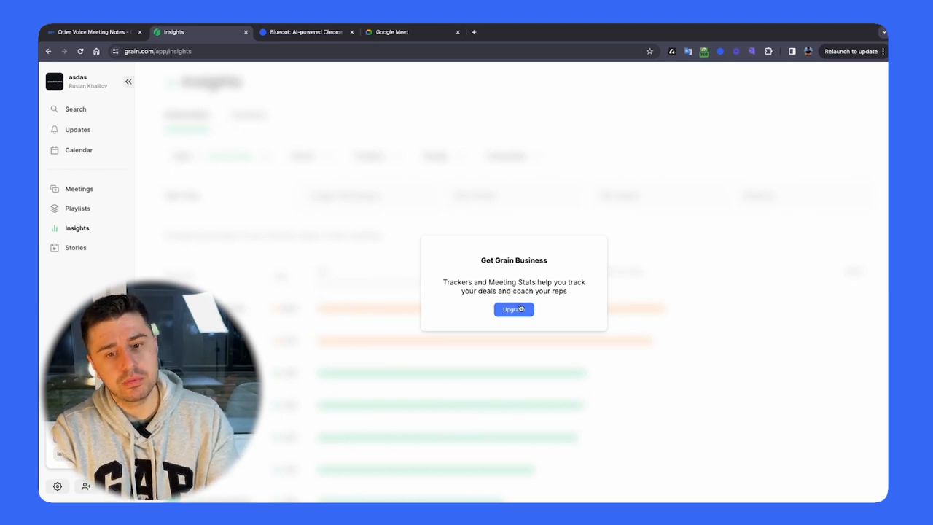
left_click(513, 309)
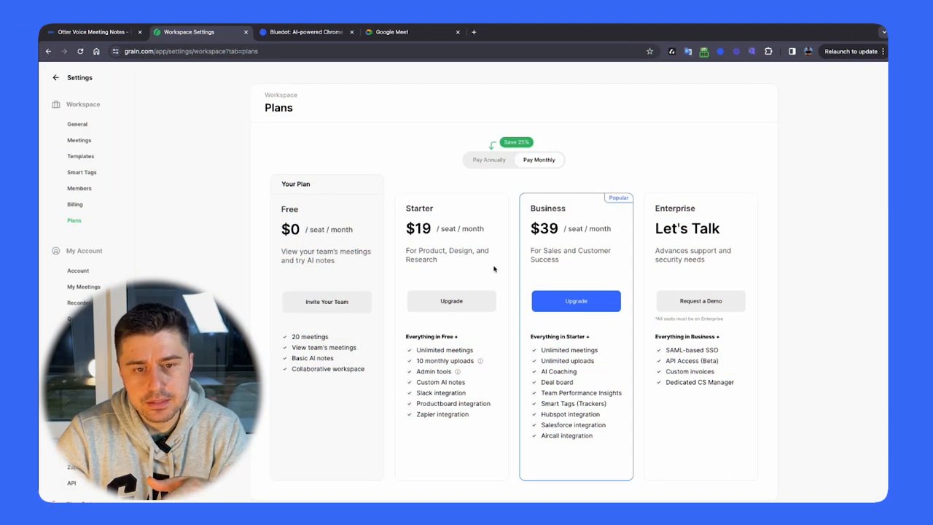
mouse_move(469, 372)
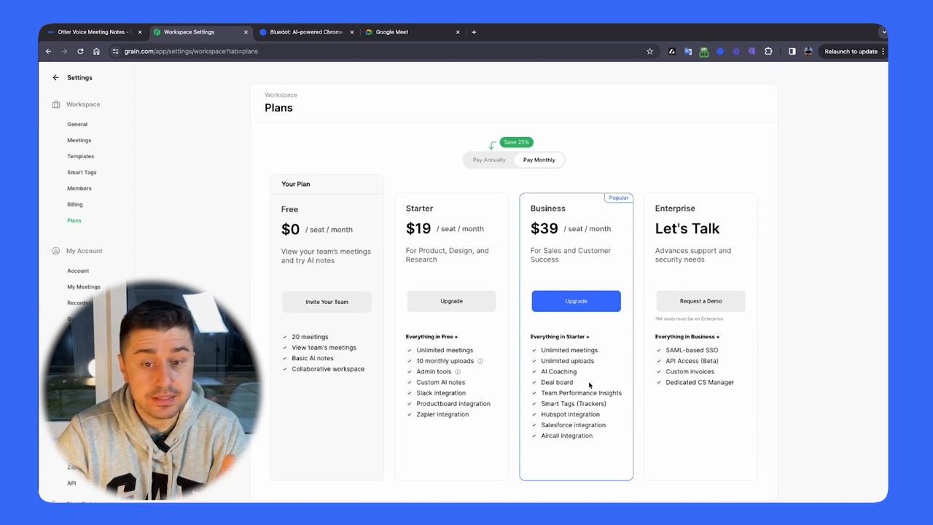
mouse_move(636, 372)
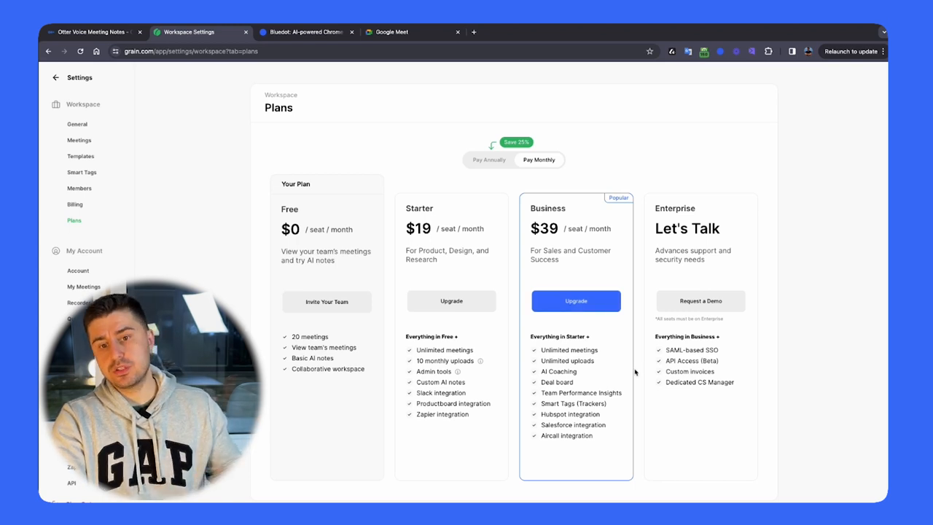
mouse_move(623, 159)
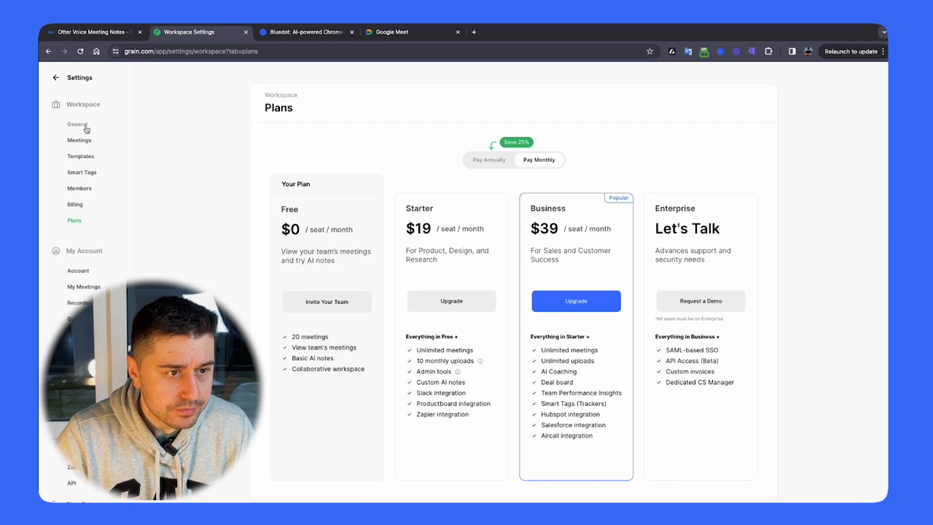
left_click(300, 31)
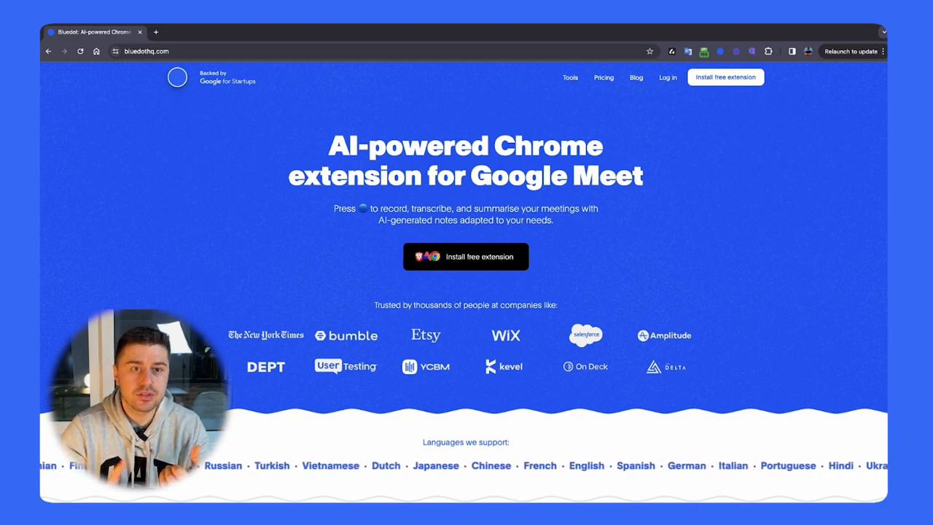
Open Bluedot's recorder, review its settings twice, then start and pause the capture
scroll("down", 3)
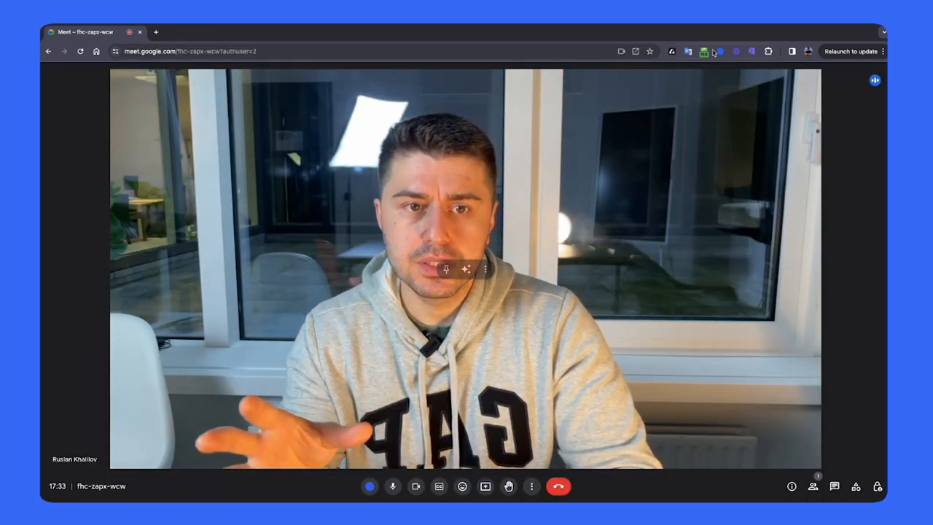
mouse_move(720, 51)
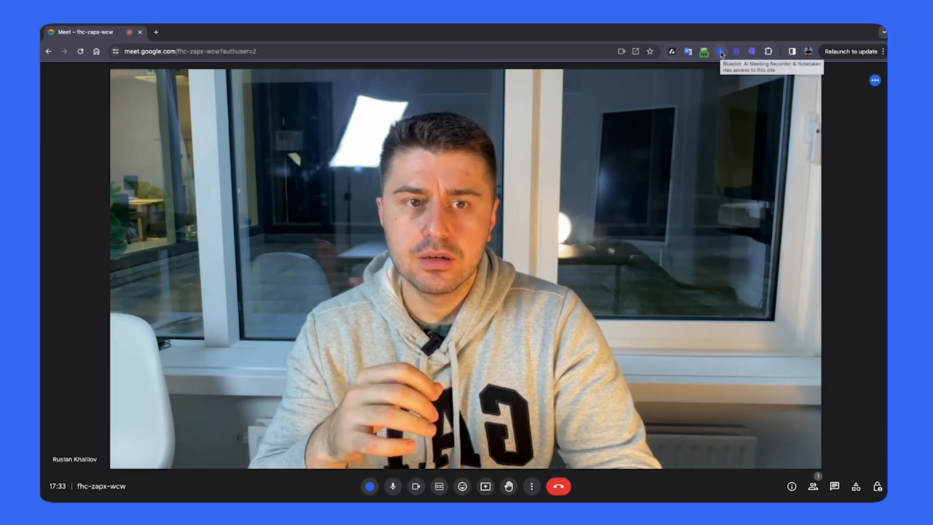
left_click(721, 51)
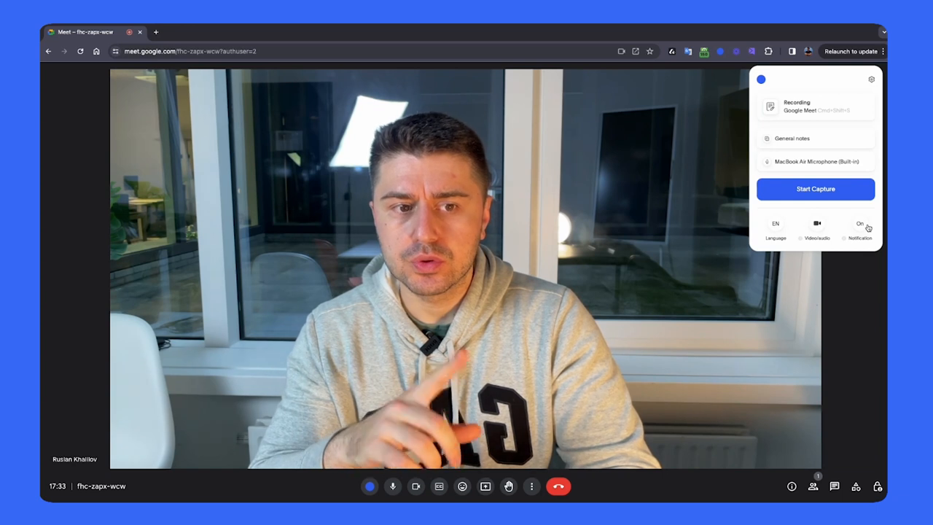
left_click(871, 79)
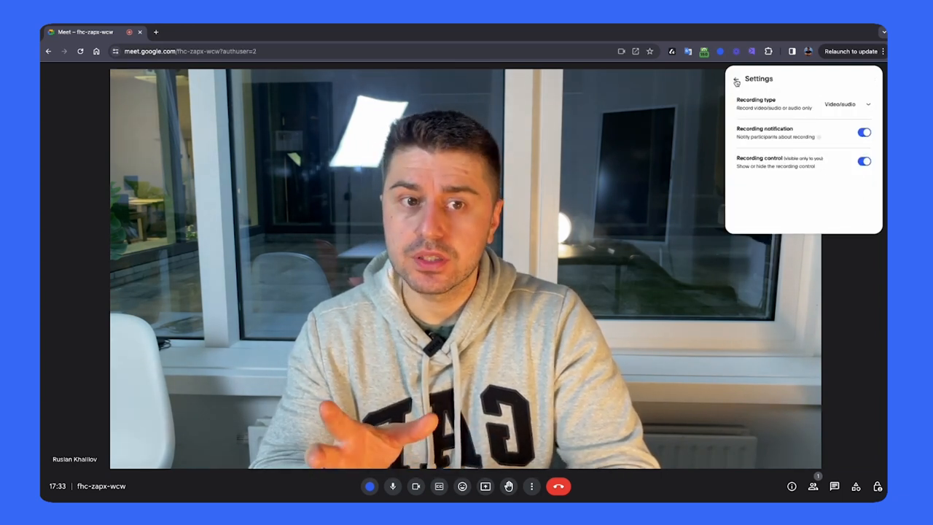
left_click(737, 80)
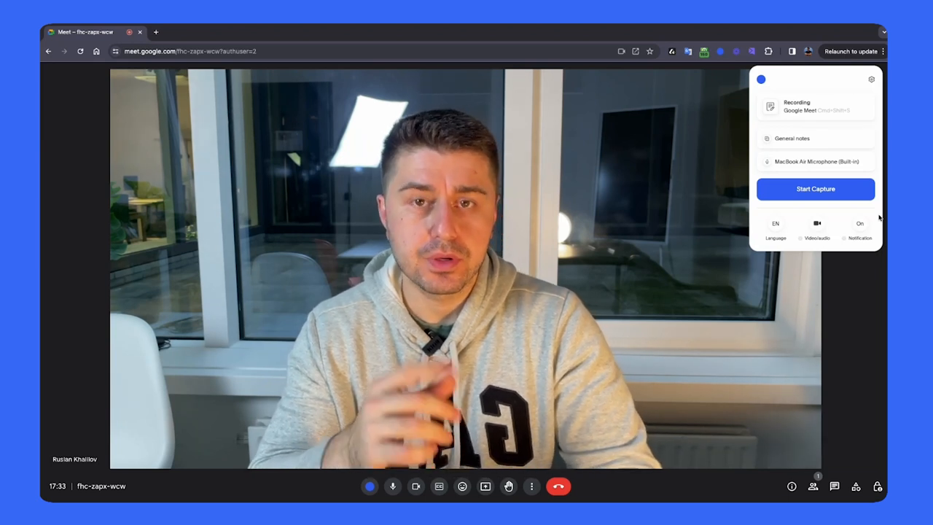
left_click(871, 79)
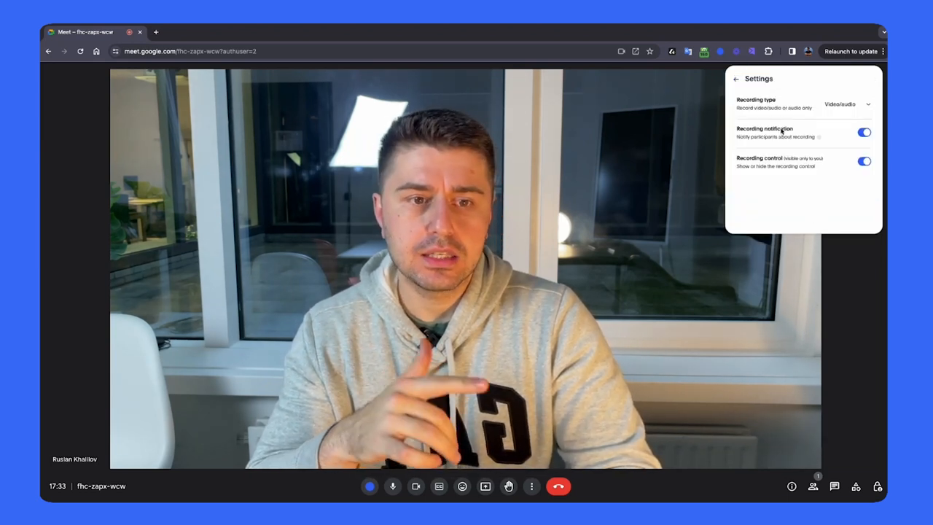
left_click(736, 78)
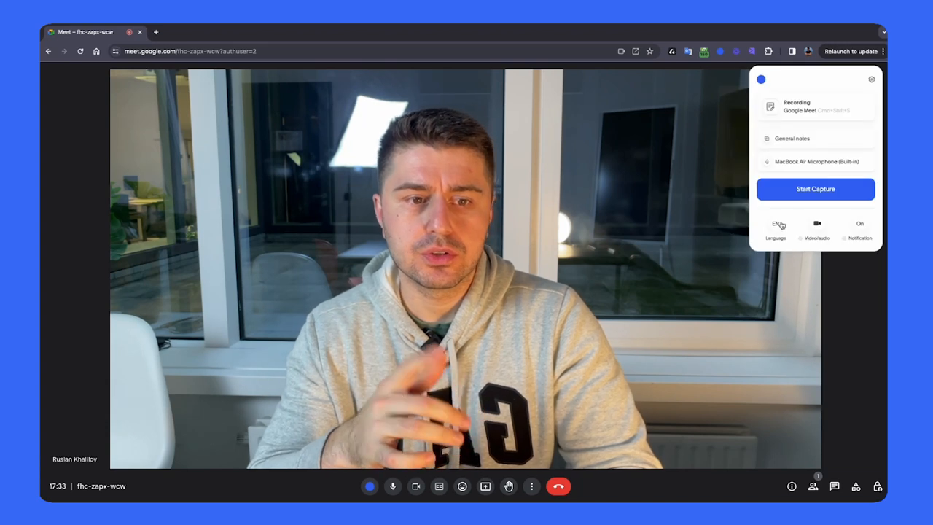
left_click(815, 189)
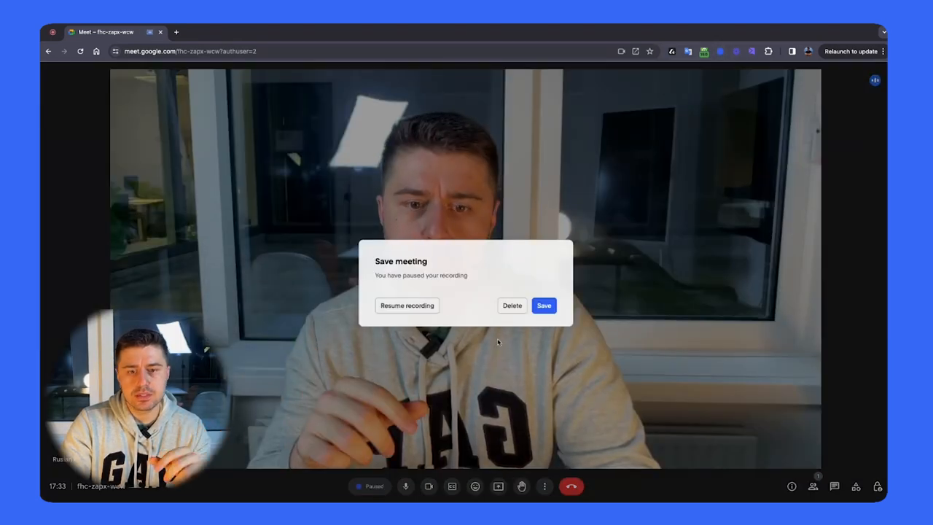
Save the paused Bluedot recording, view its sharing options, and open All Hands
left_click(544, 305)
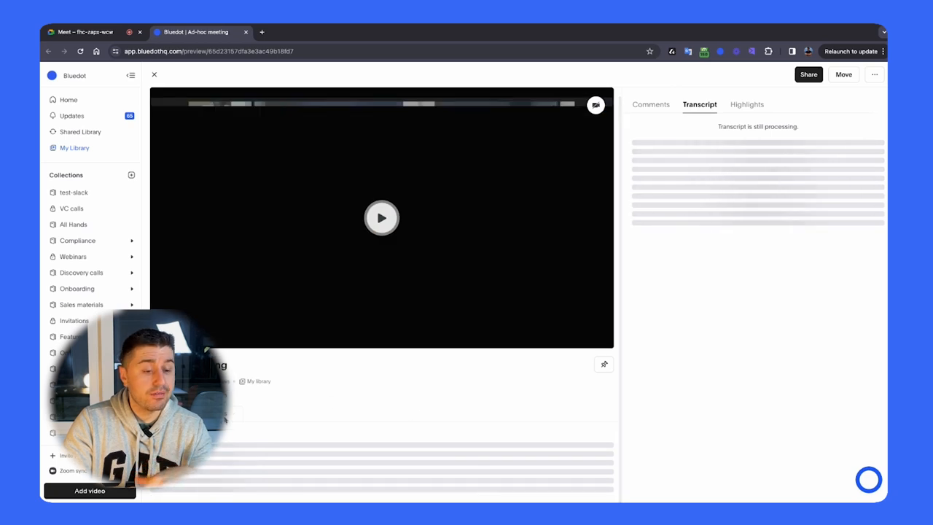
left_click(808, 75)
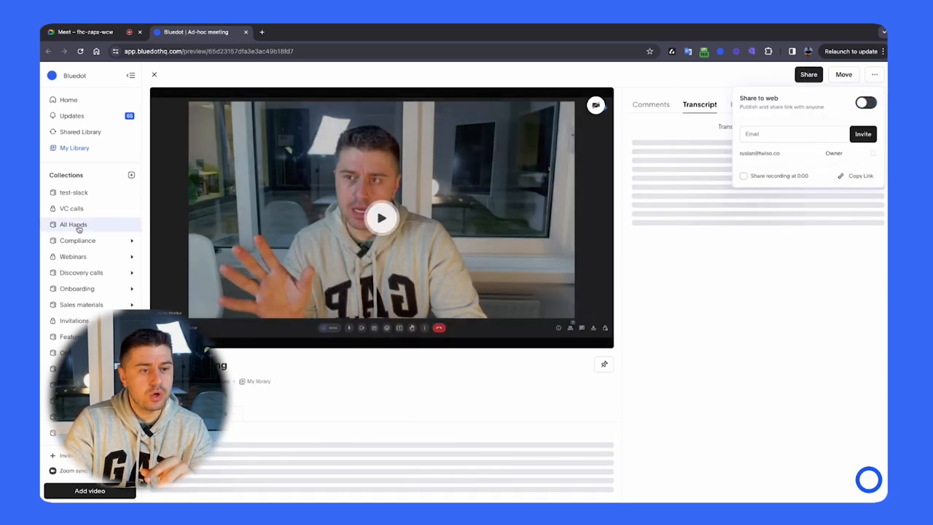
left_click(73, 224)
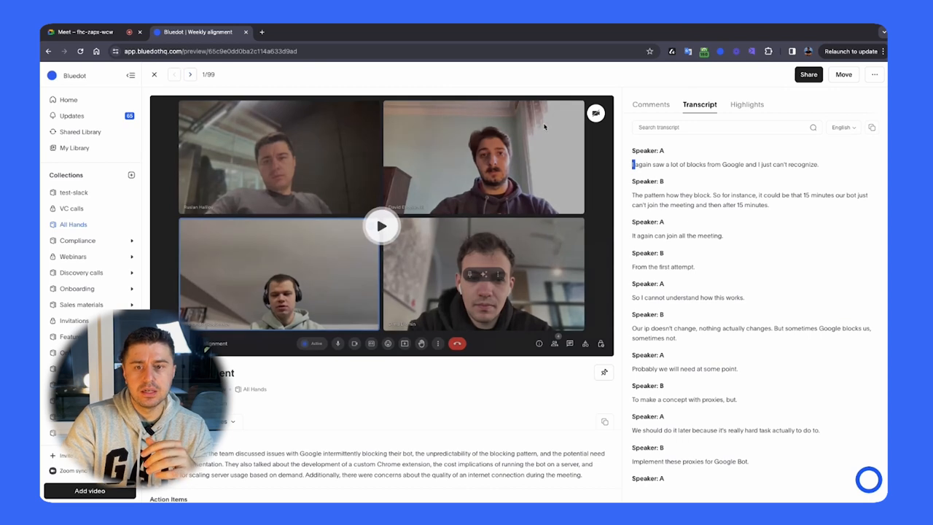
Open the Weekly alignment recording and browse its note templates, transcript and action items
left_click(189, 74)
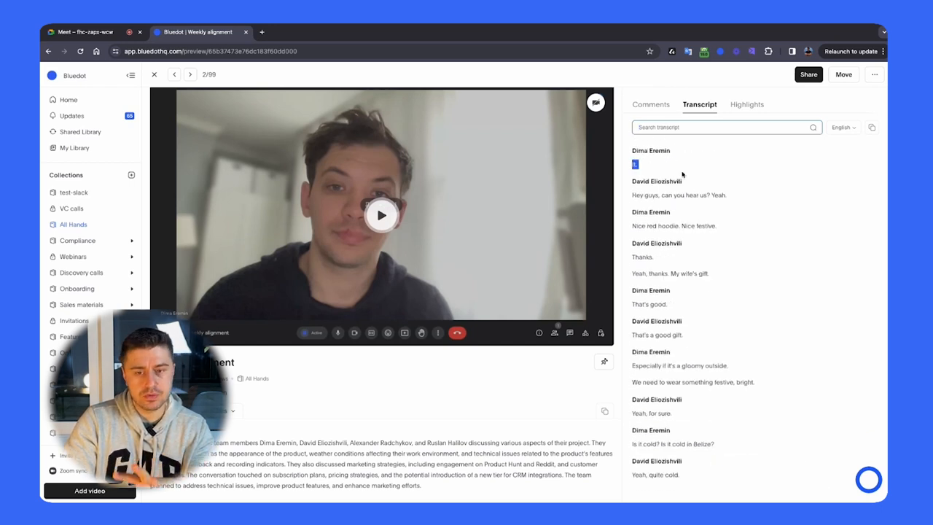
scroll("down", 3)
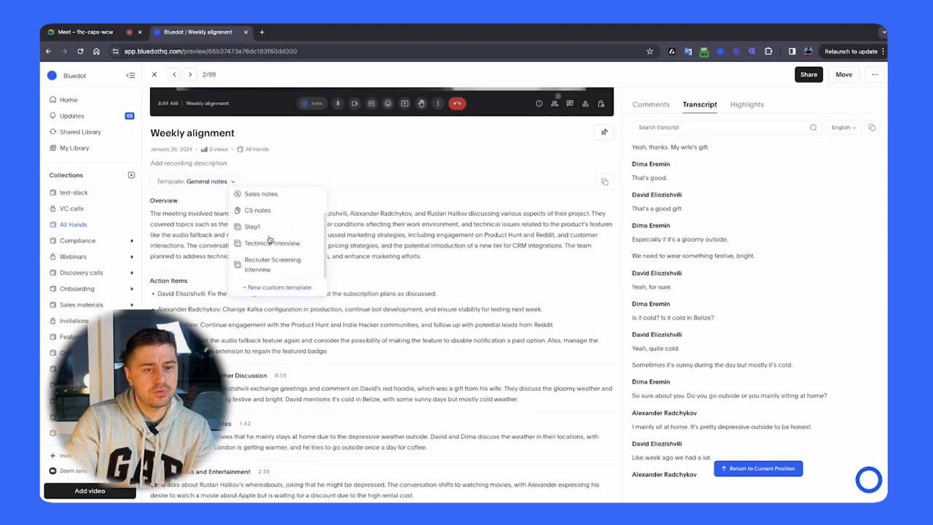
left_click(235, 173)
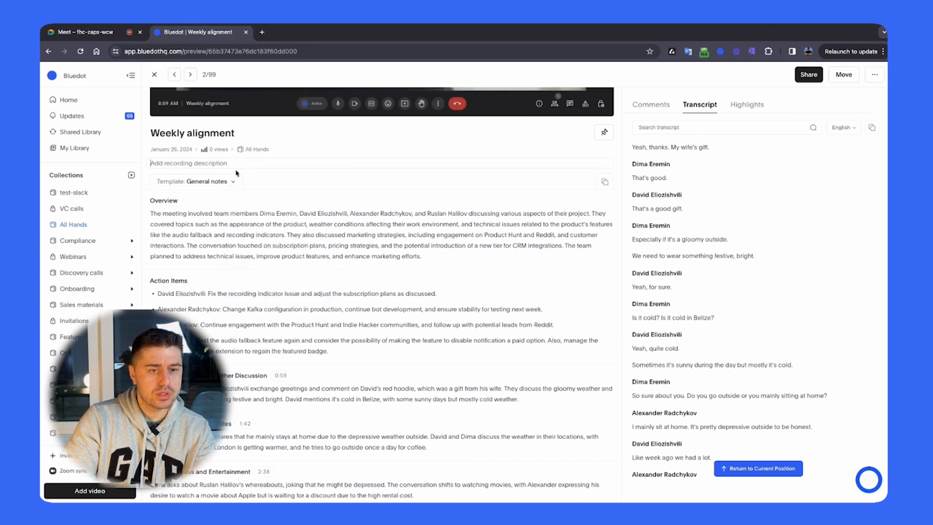
scroll("down", 3)
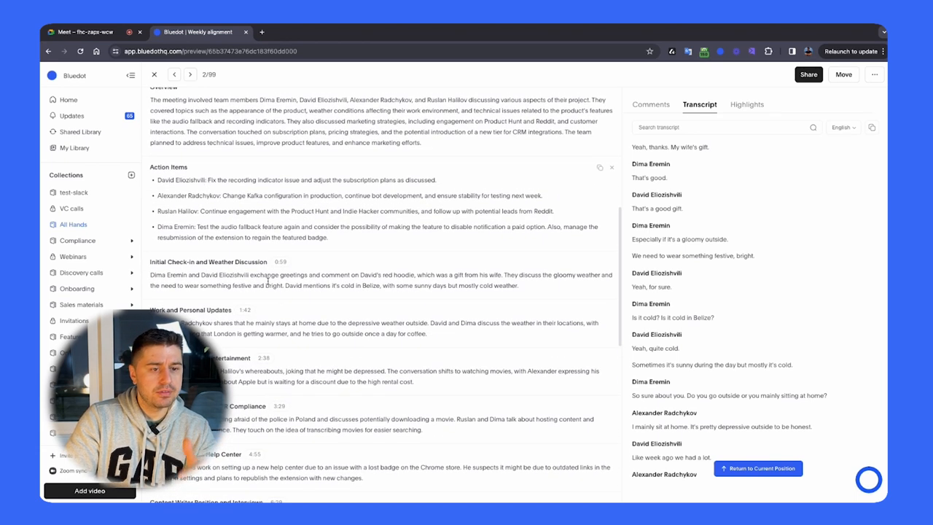
scroll("up", 3)
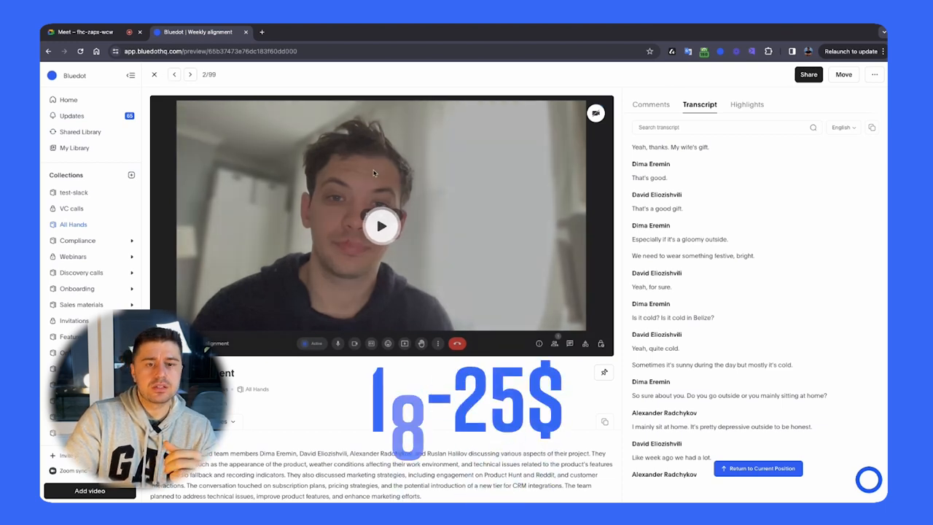
mouse_move(370, 112)
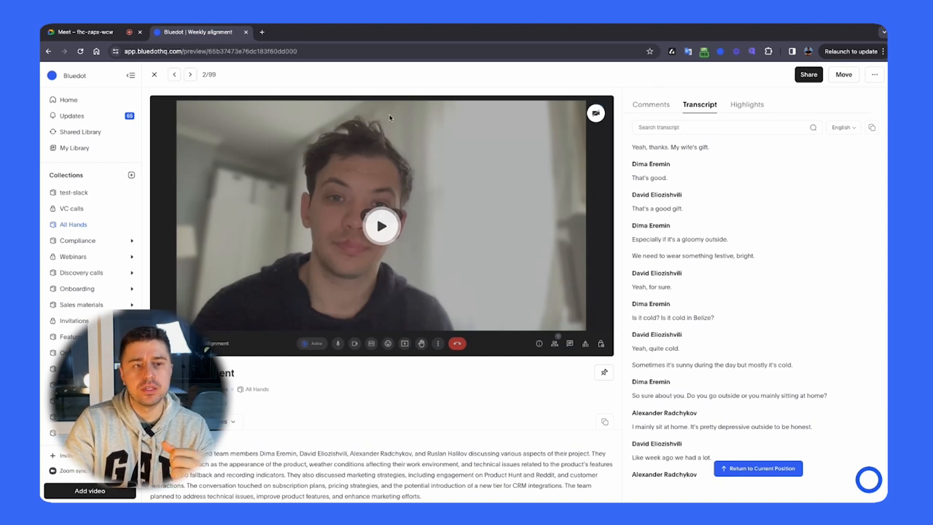
left_click(91, 31)
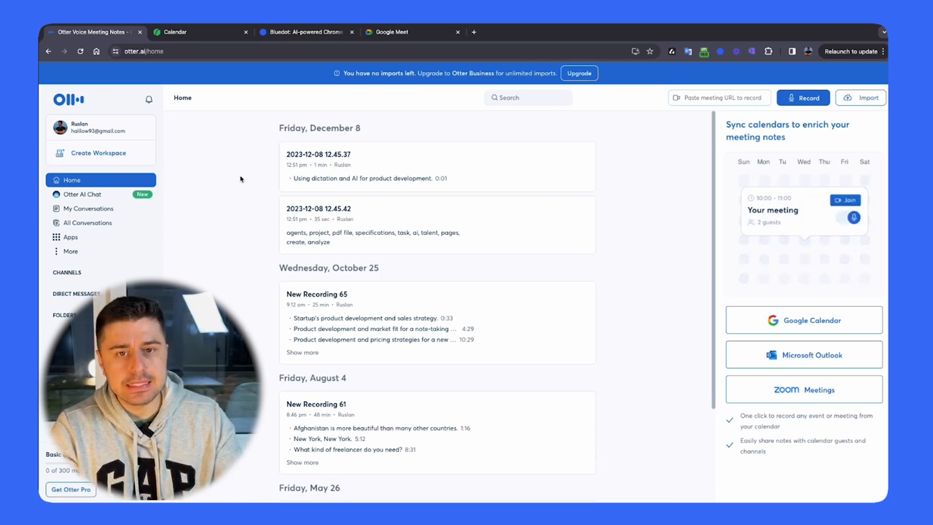
mouse_move(248, 202)
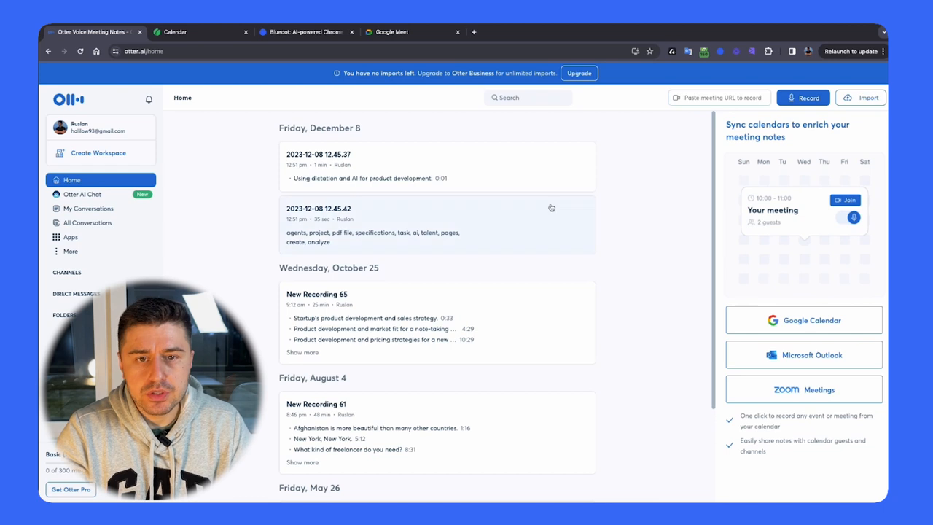
mouse_move(687, 317)
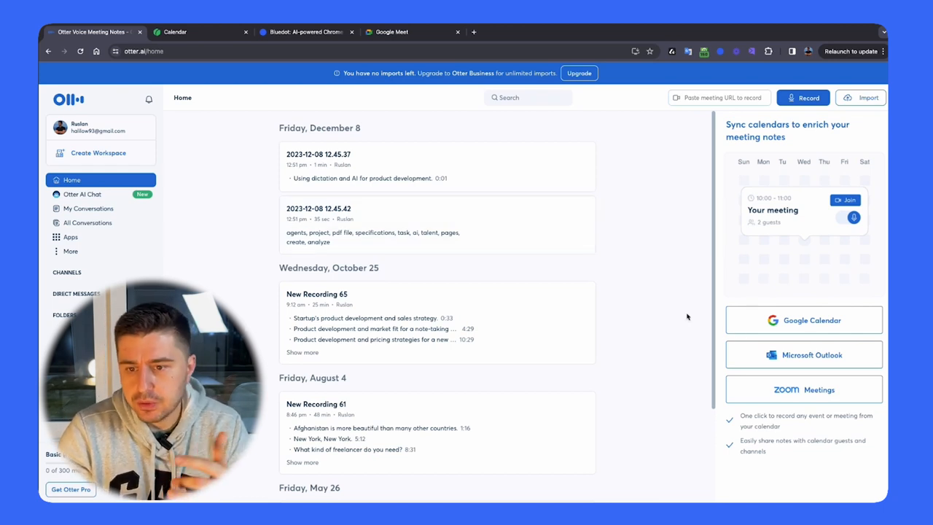
mouse_move(601, 192)
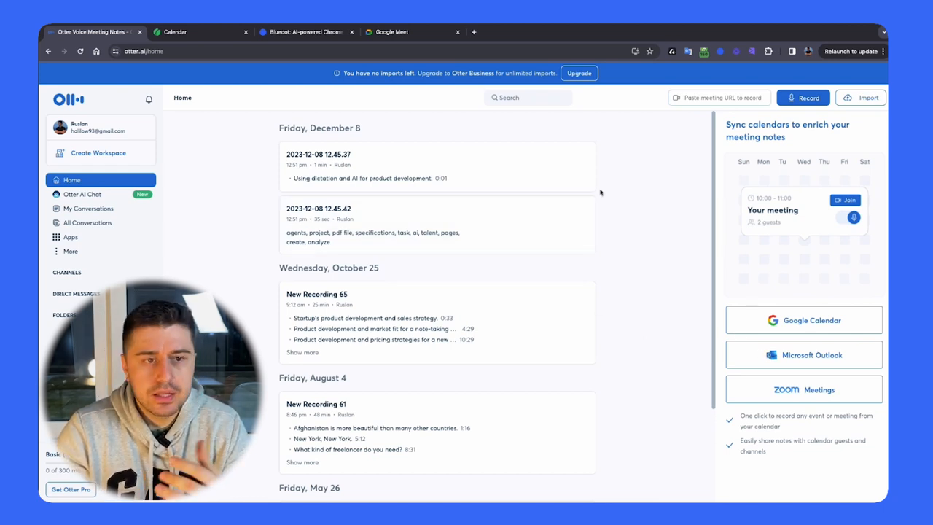
mouse_move(650, 191)
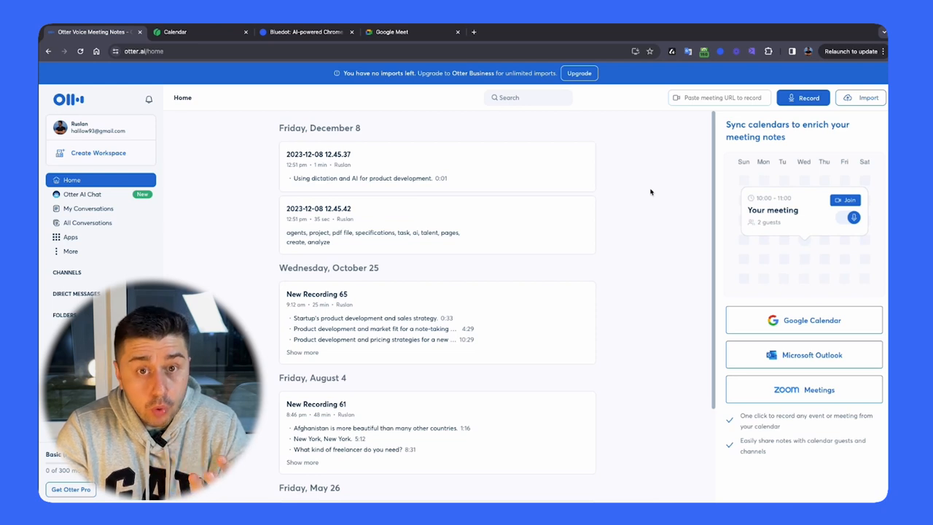
mouse_move(505, 116)
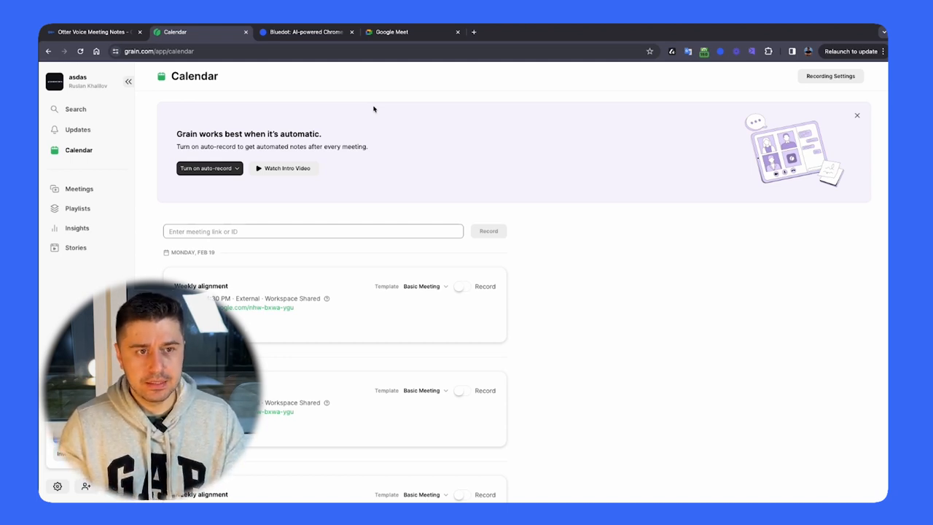
mouse_move(351, 69)
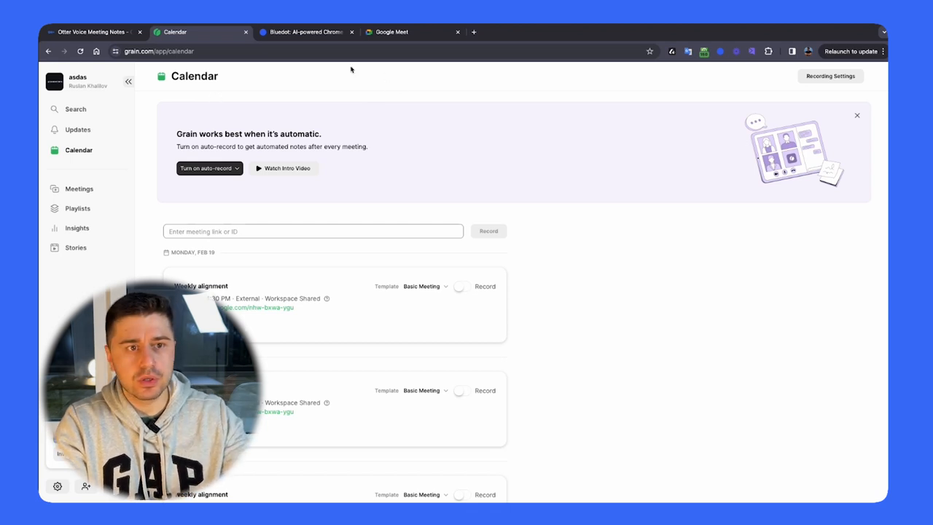
left_click(391, 31)
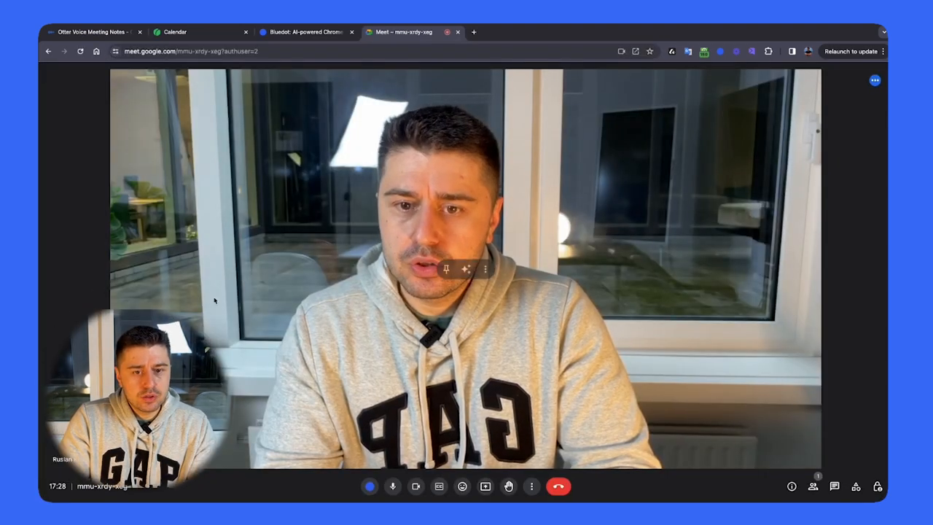
left_click(174, 31)
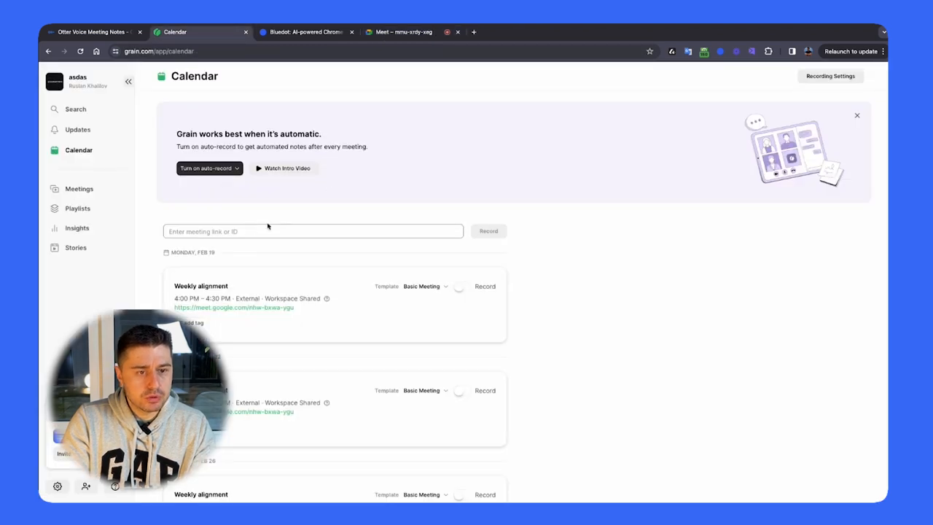
type("https://meet.google.com/mmu-xrdy-xeg?authuser=2")
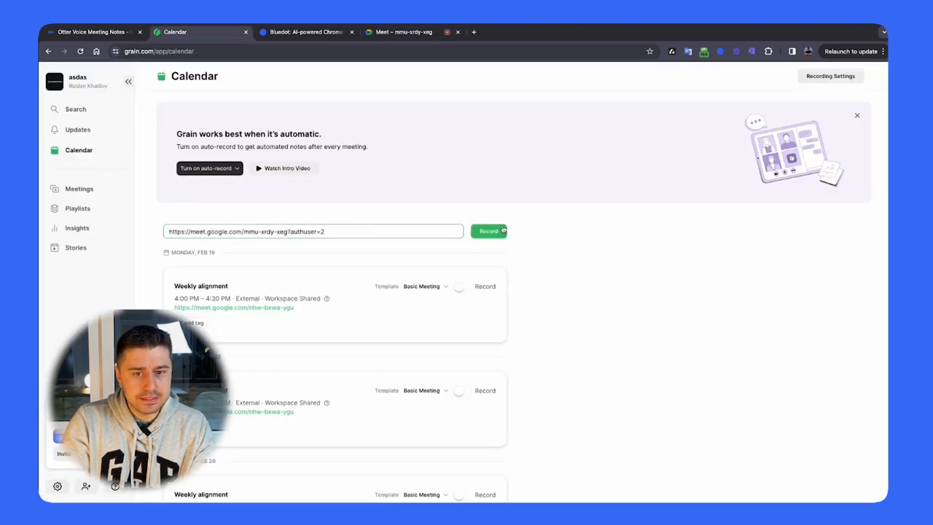
left_click(488, 231)
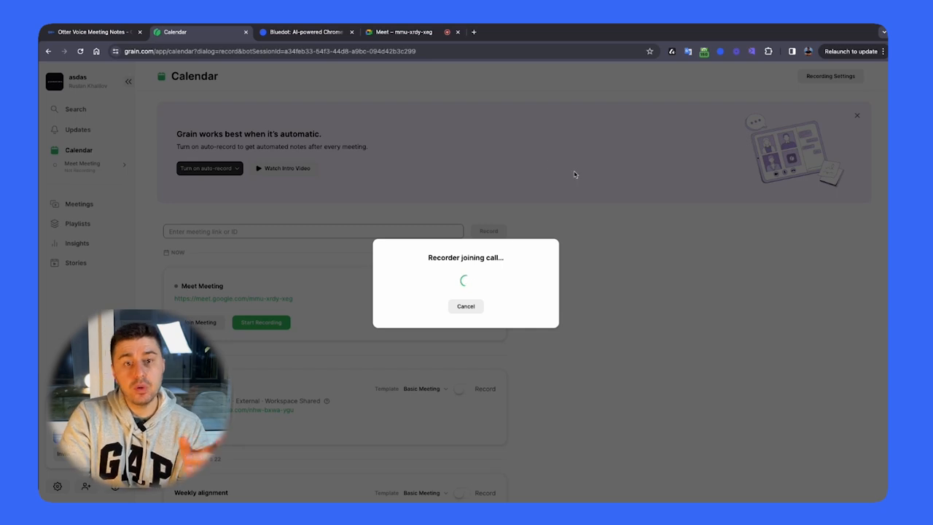
mouse_move(521, 137)
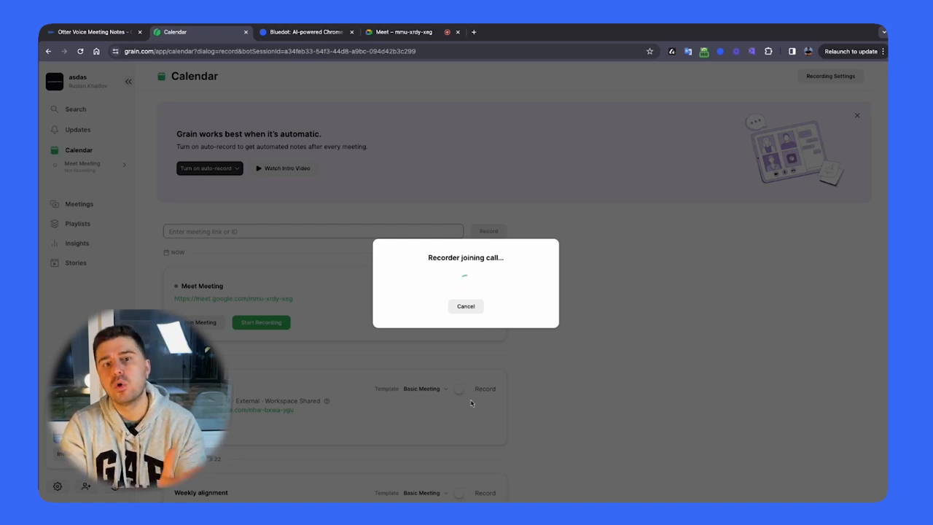
mouse_move(404, 330)
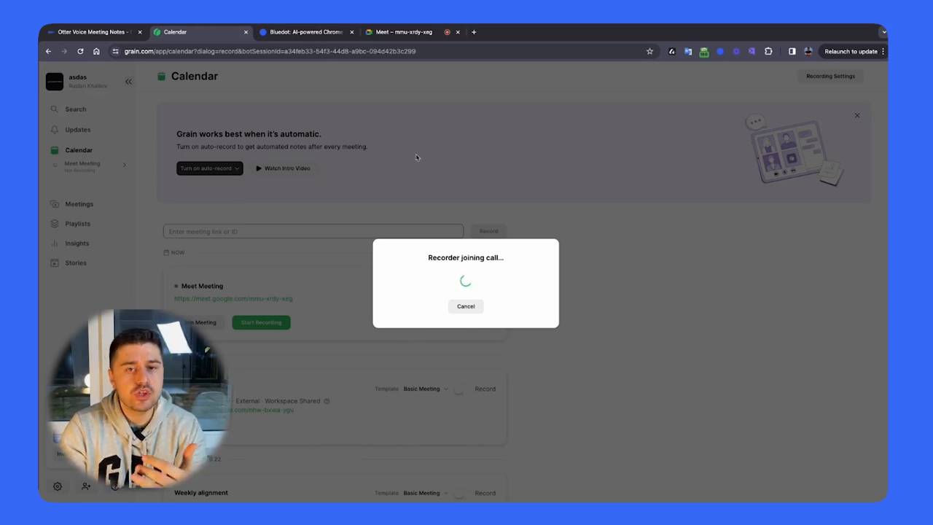
left_click(402, 31)
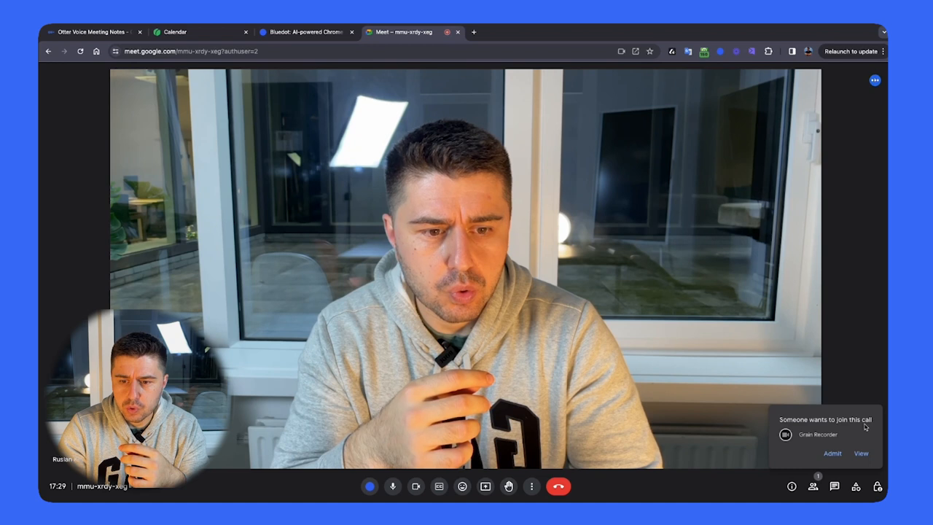
Admit the Grain Recorder's join request into the Google Meet call
left_click(831, 453)
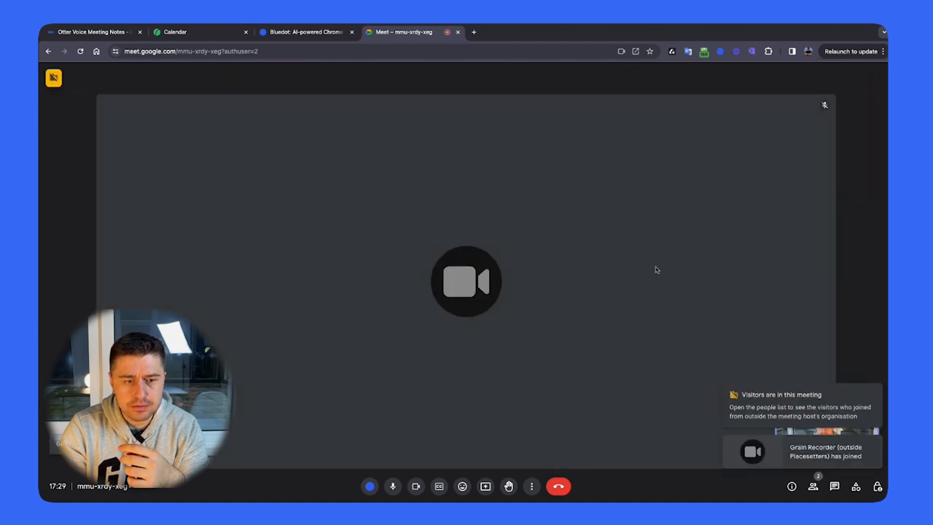
mouse_move(713, 260)
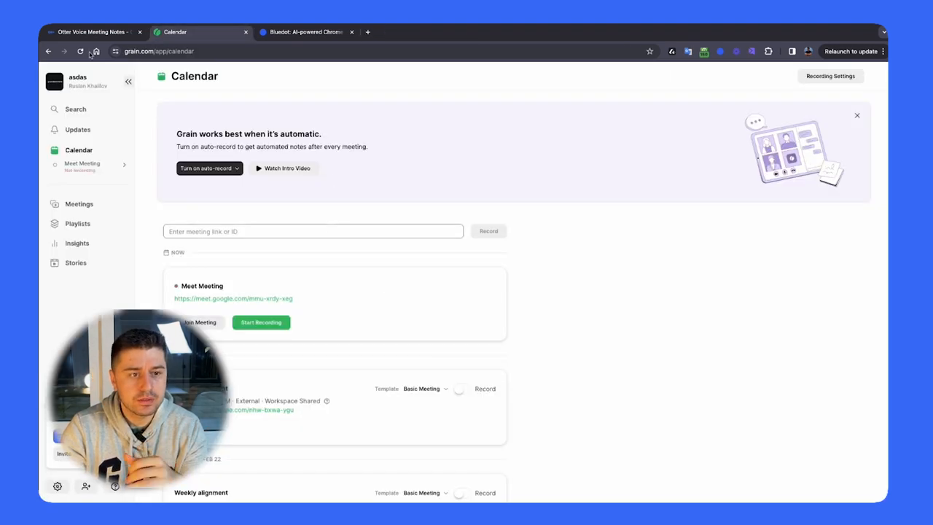
mouse_move(228, 201)
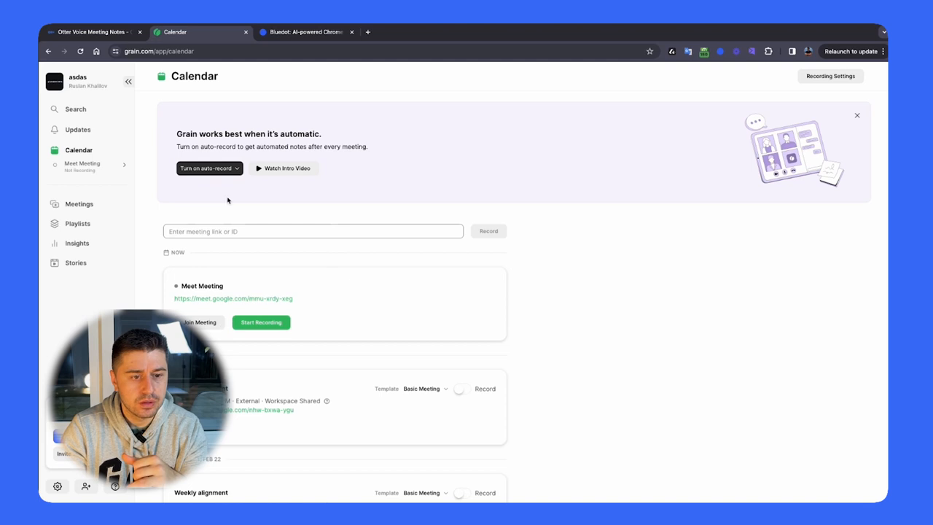
Open the new Meet Meeting recording from Grain's Meetings list, then switch to Otter
left_click(79, 204)
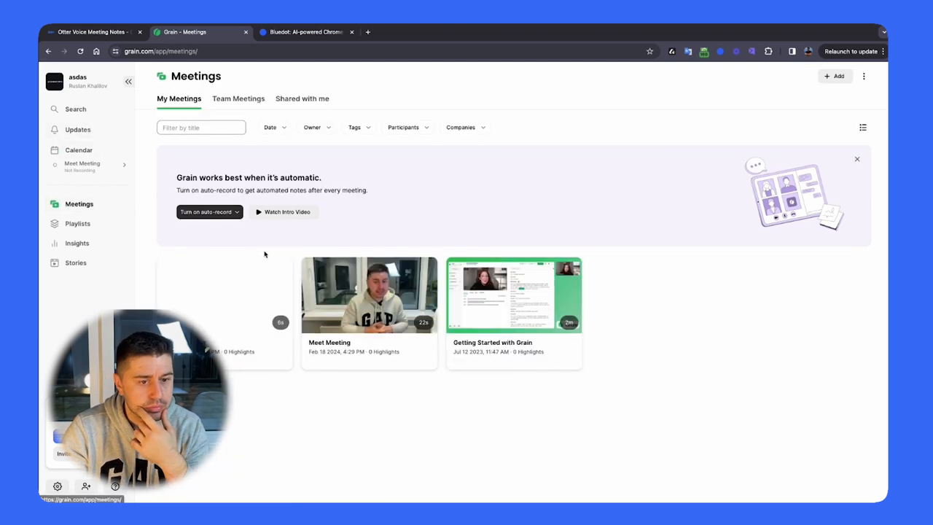
left_click(369, 294)
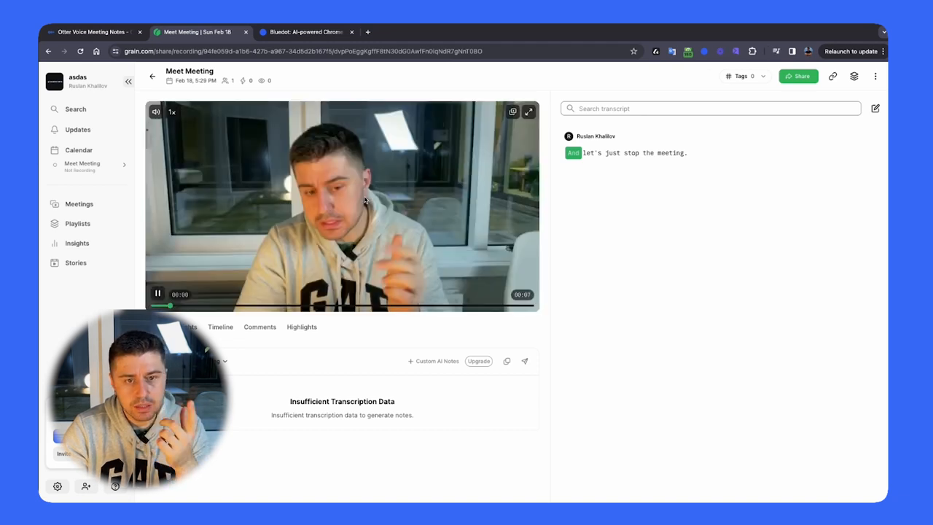
left_click(91, 32)
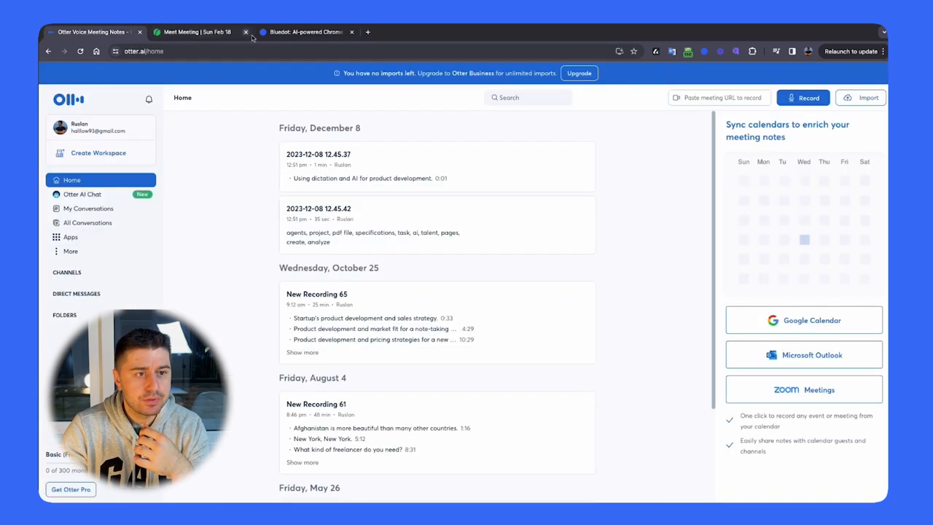
Close the Grain tab, view New Recording 65's comments and topic outline, then open Otter AI Chat
left_click(246, 32)
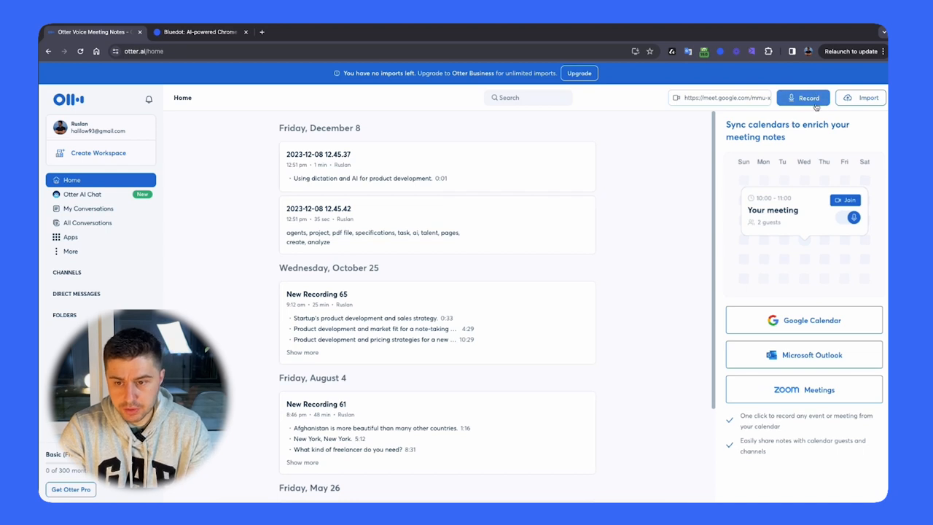
mouse_move(473, 181)
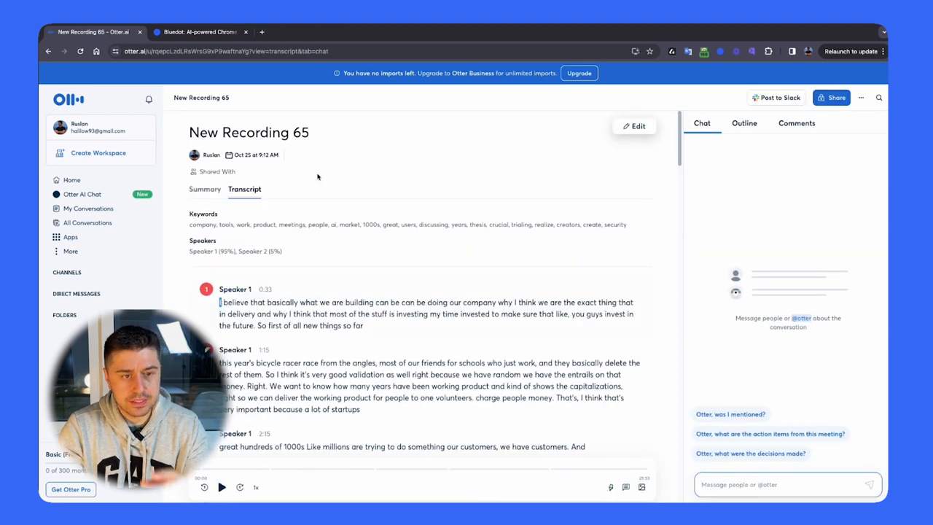
mouse_move(394, 193)
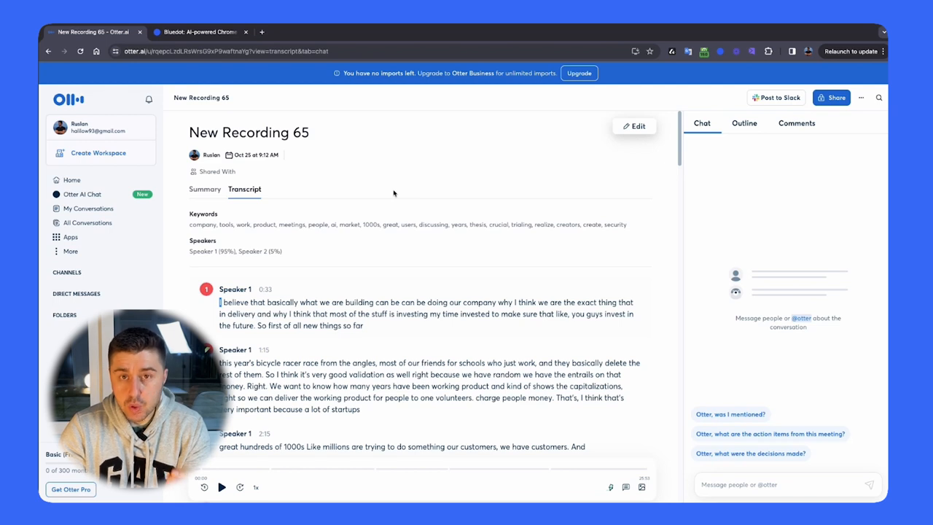
mouse_move(352, 243)
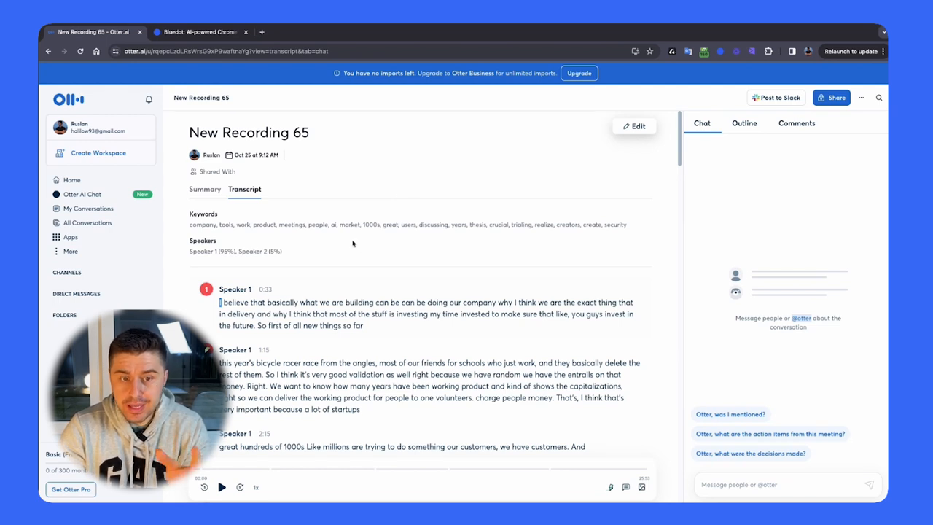
left_click(796, 123)
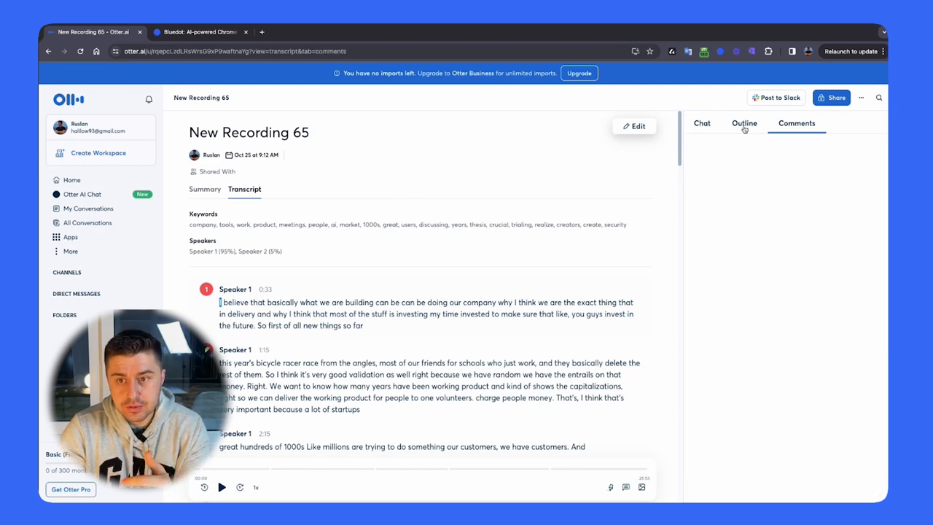
left_click(743, 123)
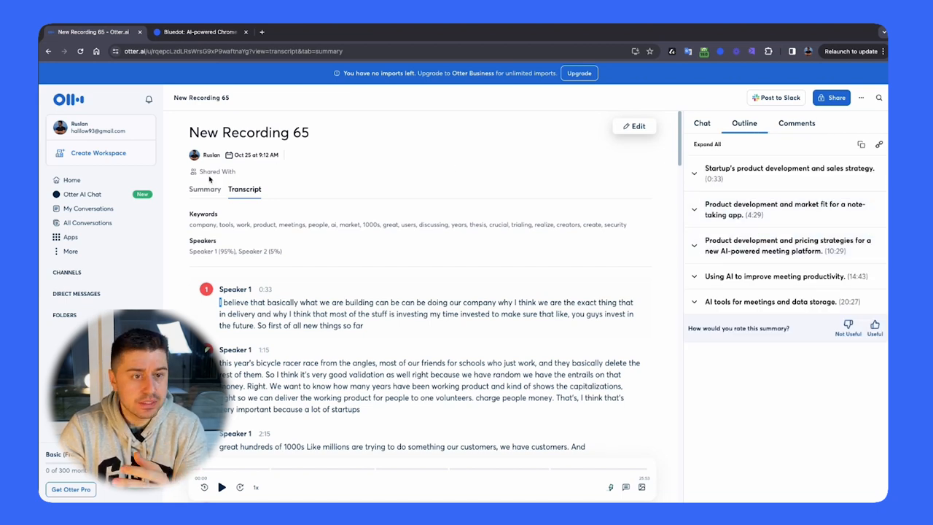
left_click(71, 180)
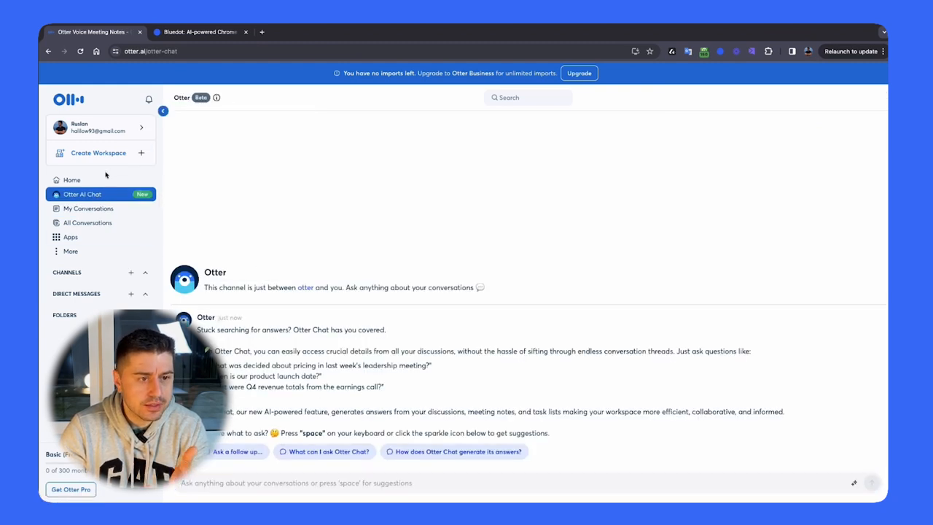
Revisit New Recording 65 from Otter Home, return Home, and bring up Apps, landing on Pro checkout
left_click(71, 180)
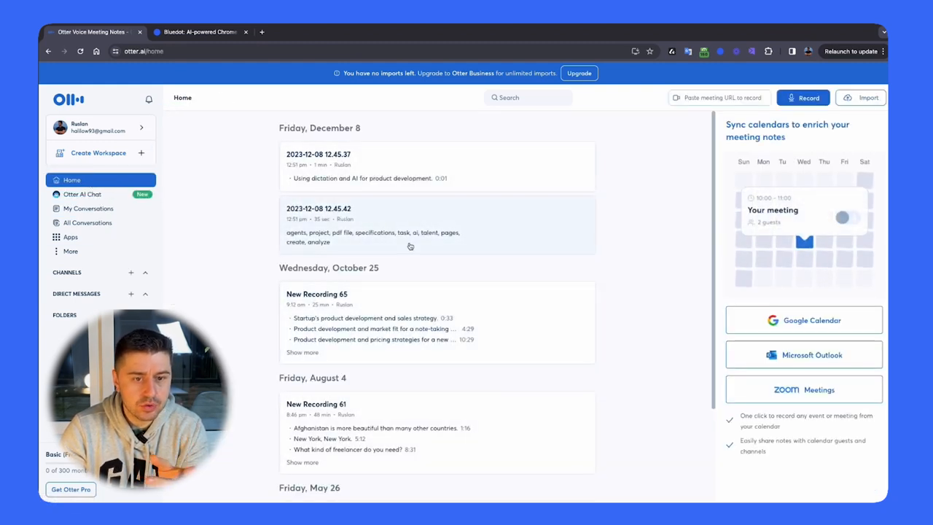
left_click(316, 293)
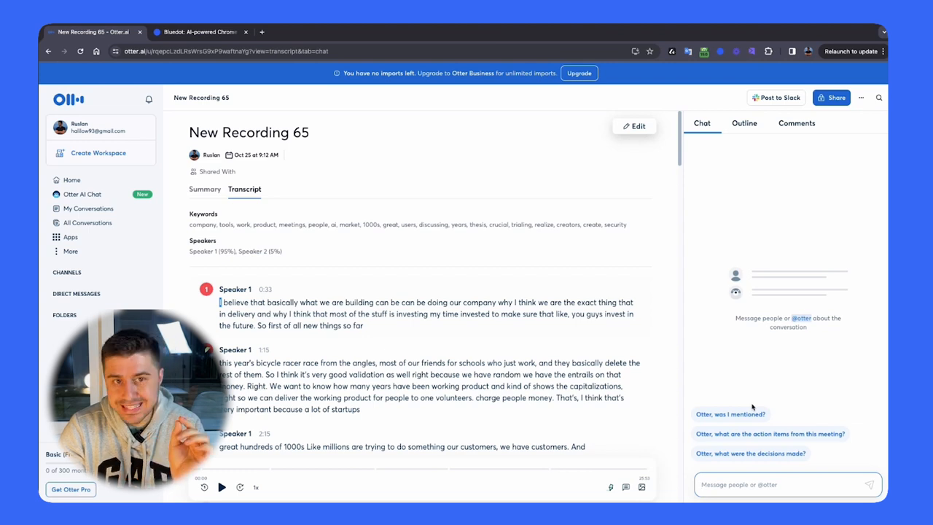
left_click(72, 180)
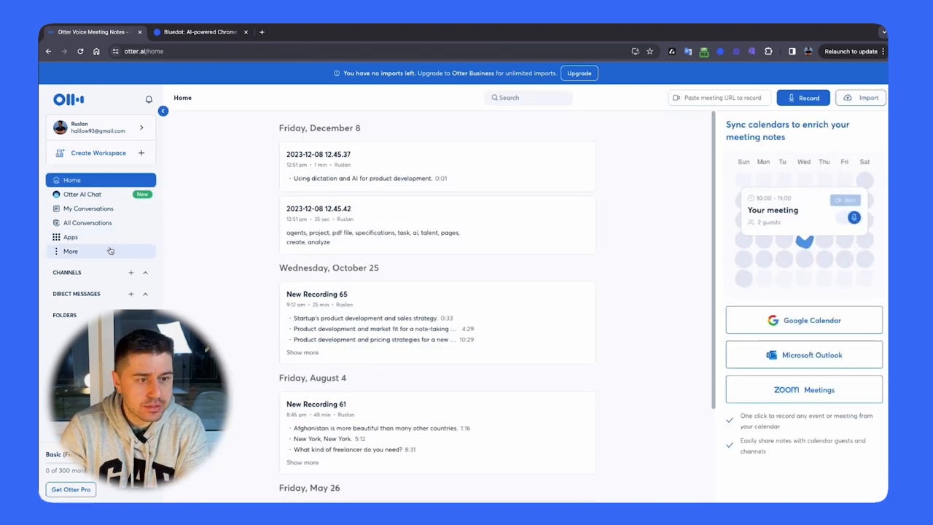
left_click(70, 237)
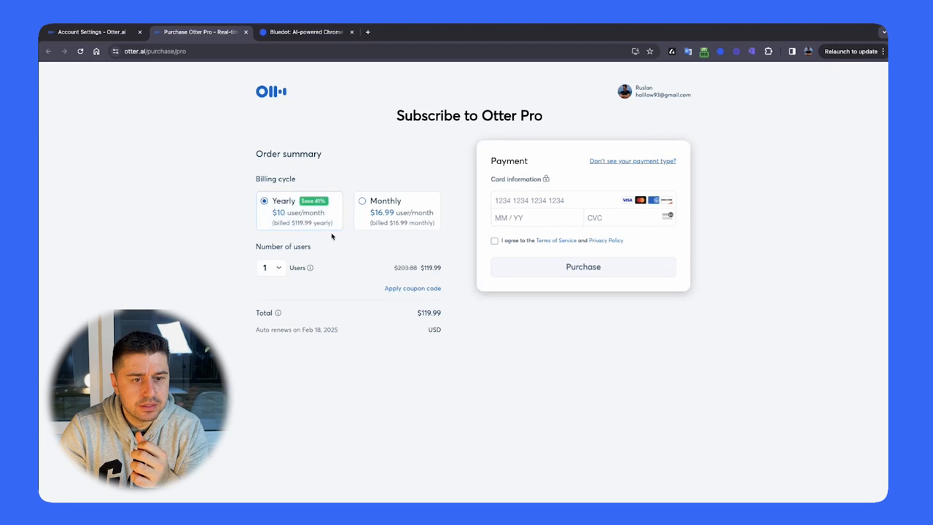
View Otter's integrations (Slack, Salesforce, HubSpot, Zoom, Dropbox), close the Pro purchase tab, and open a new tab
left_click(362, 201)
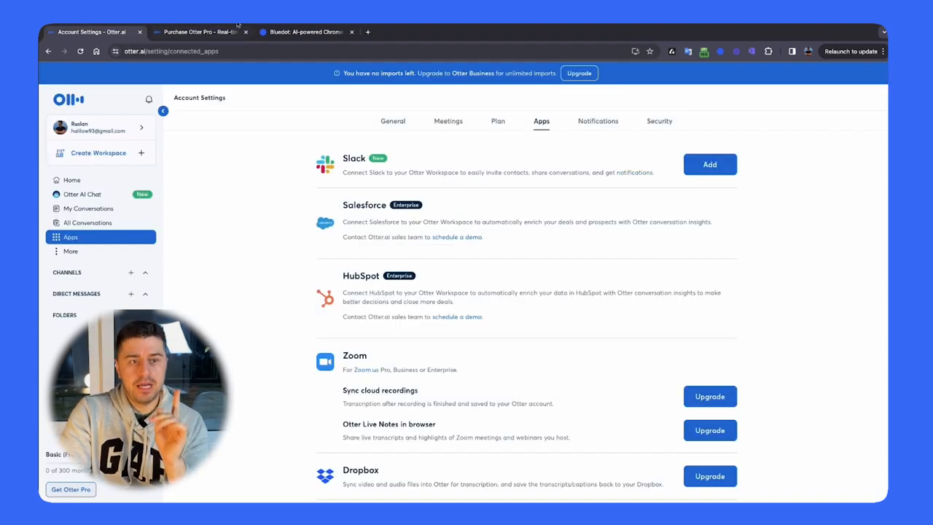
mouse_move(201, 31)
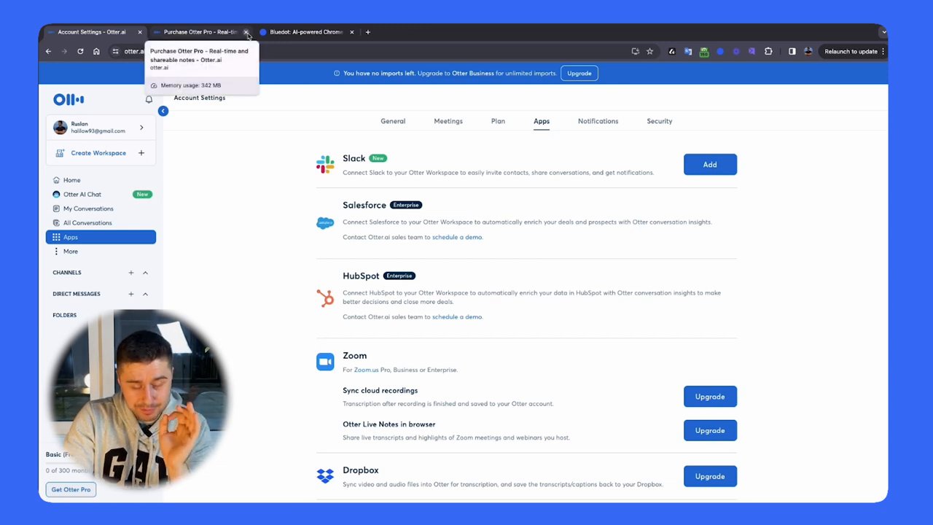
left_click(247, 31)
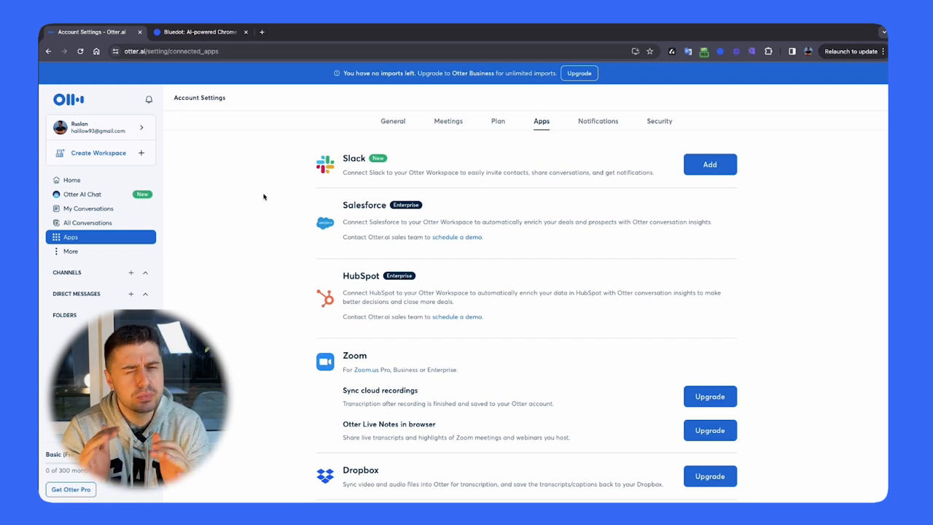
mouse_move(265, 83)
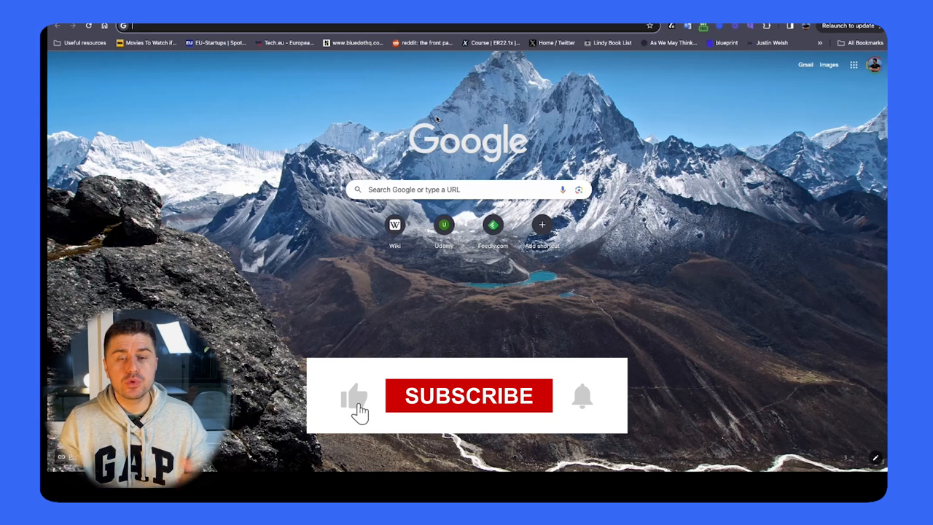
left_click(468, 395)
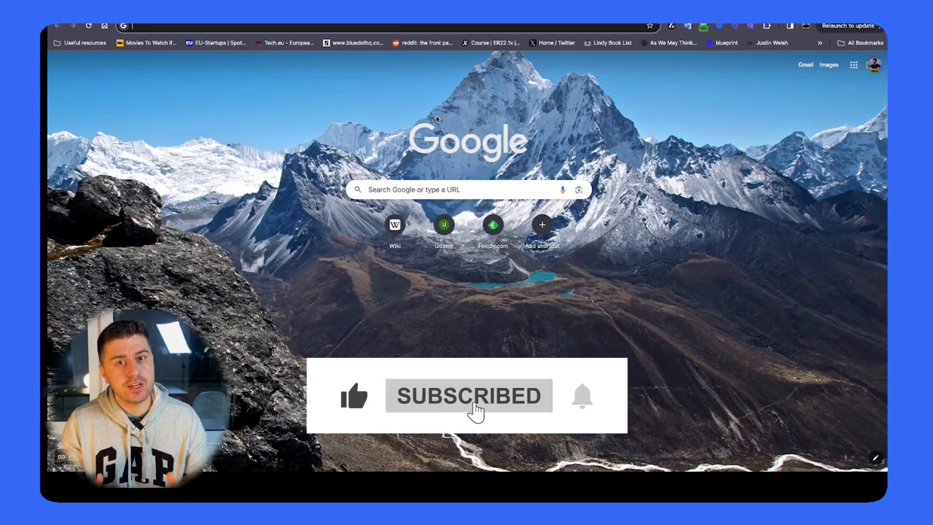